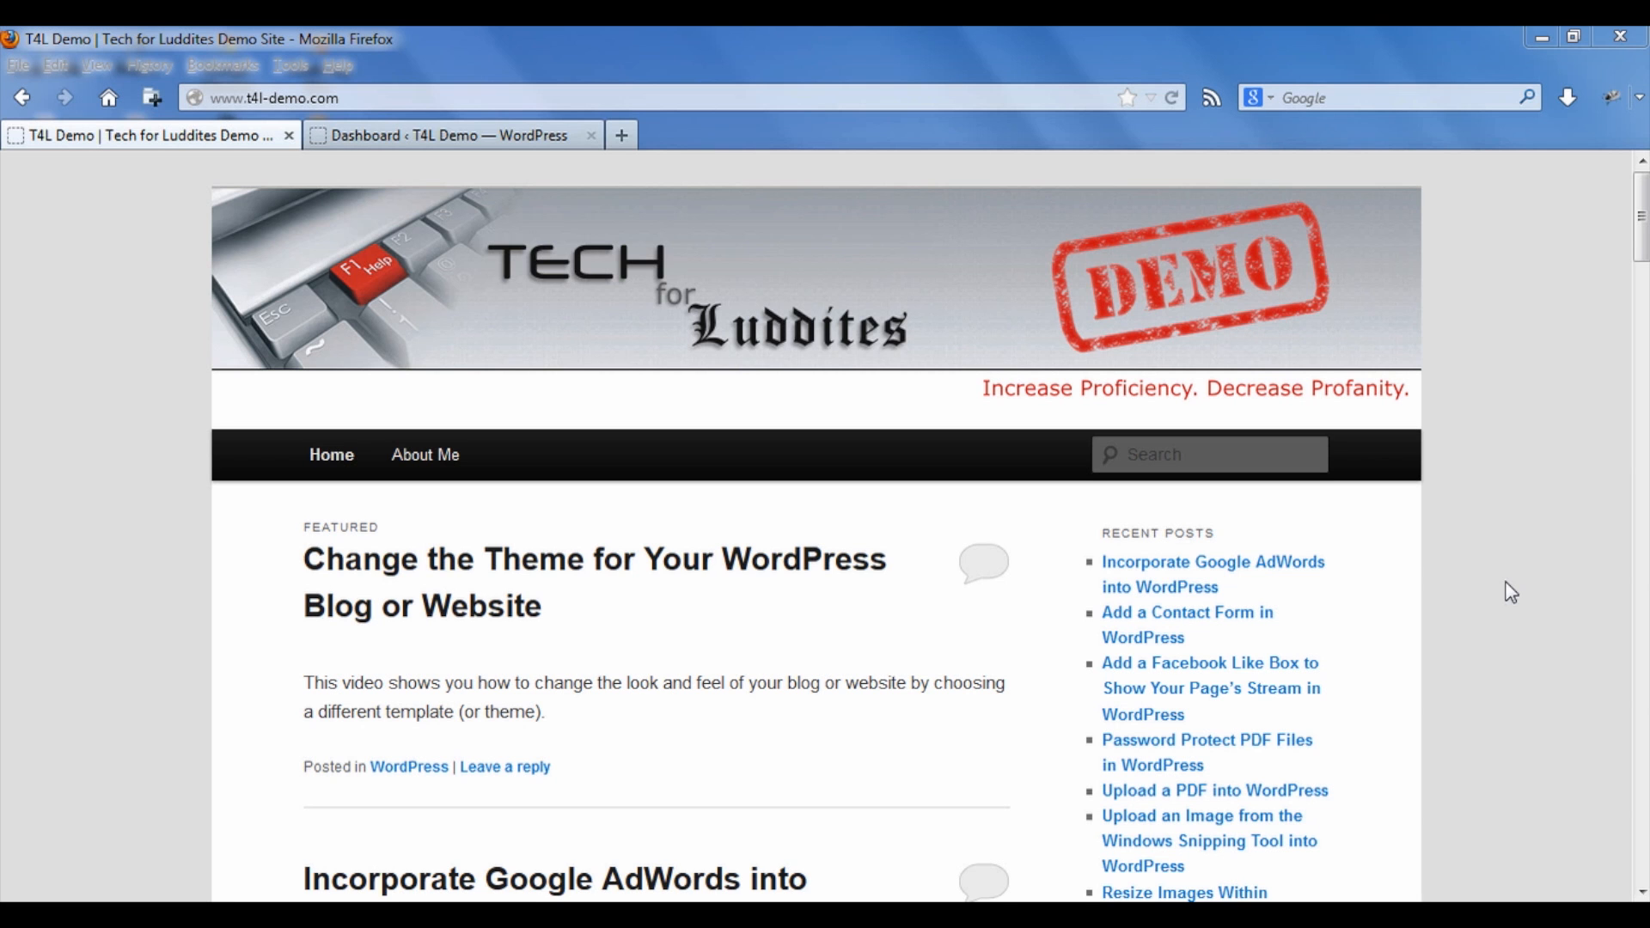
{"action": "mouse_move", "coordinate": [1513, 624]}
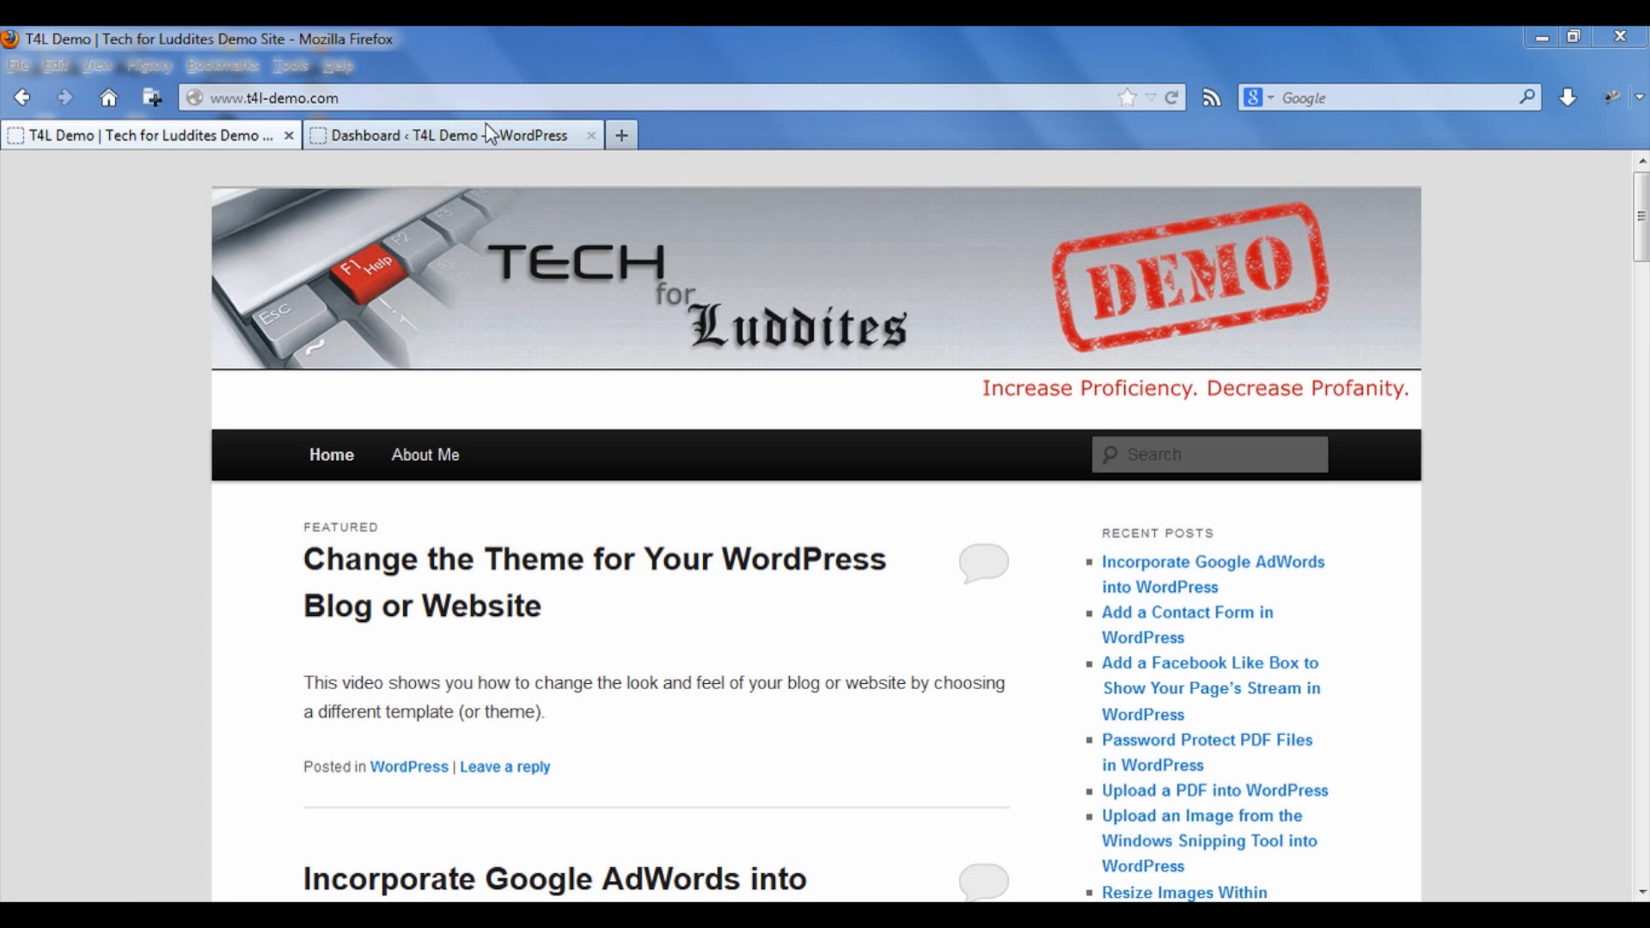
{"action": "mouse_move", "coordinate": [490, 134]}
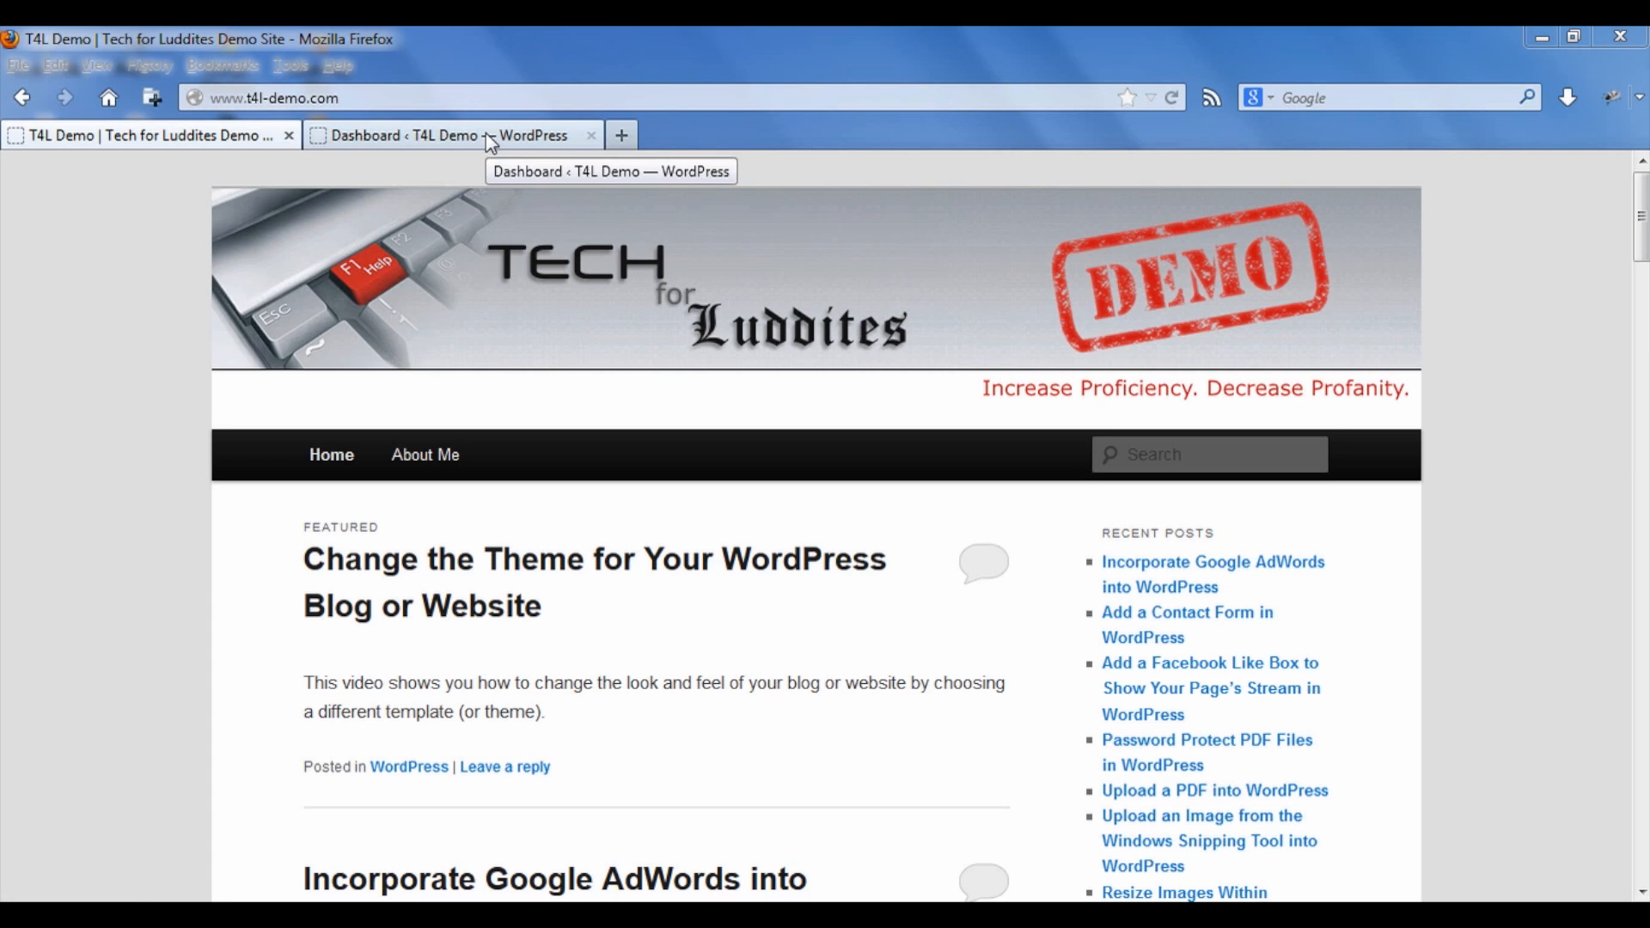
Go from the Dashboard to Appearance > Themes, showing Twenty Eleven current, and head to Install Themes
{"action": "left_click", "coordinate": [452, 134]}
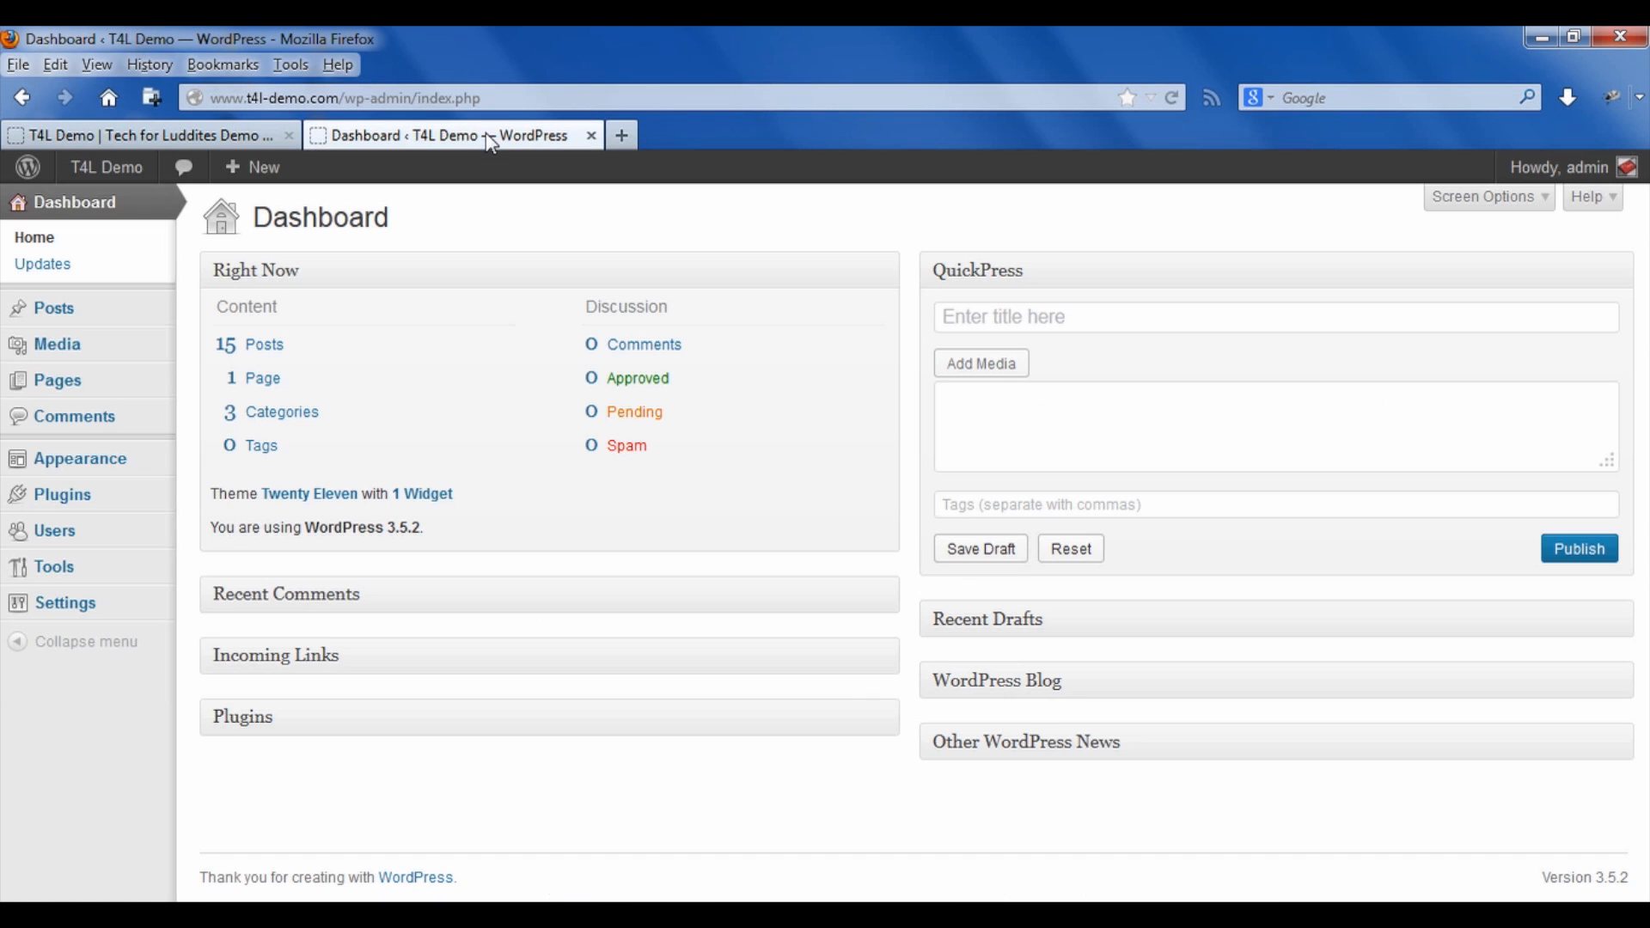
{"action": "left_click", "coordinate": [79, 458]}
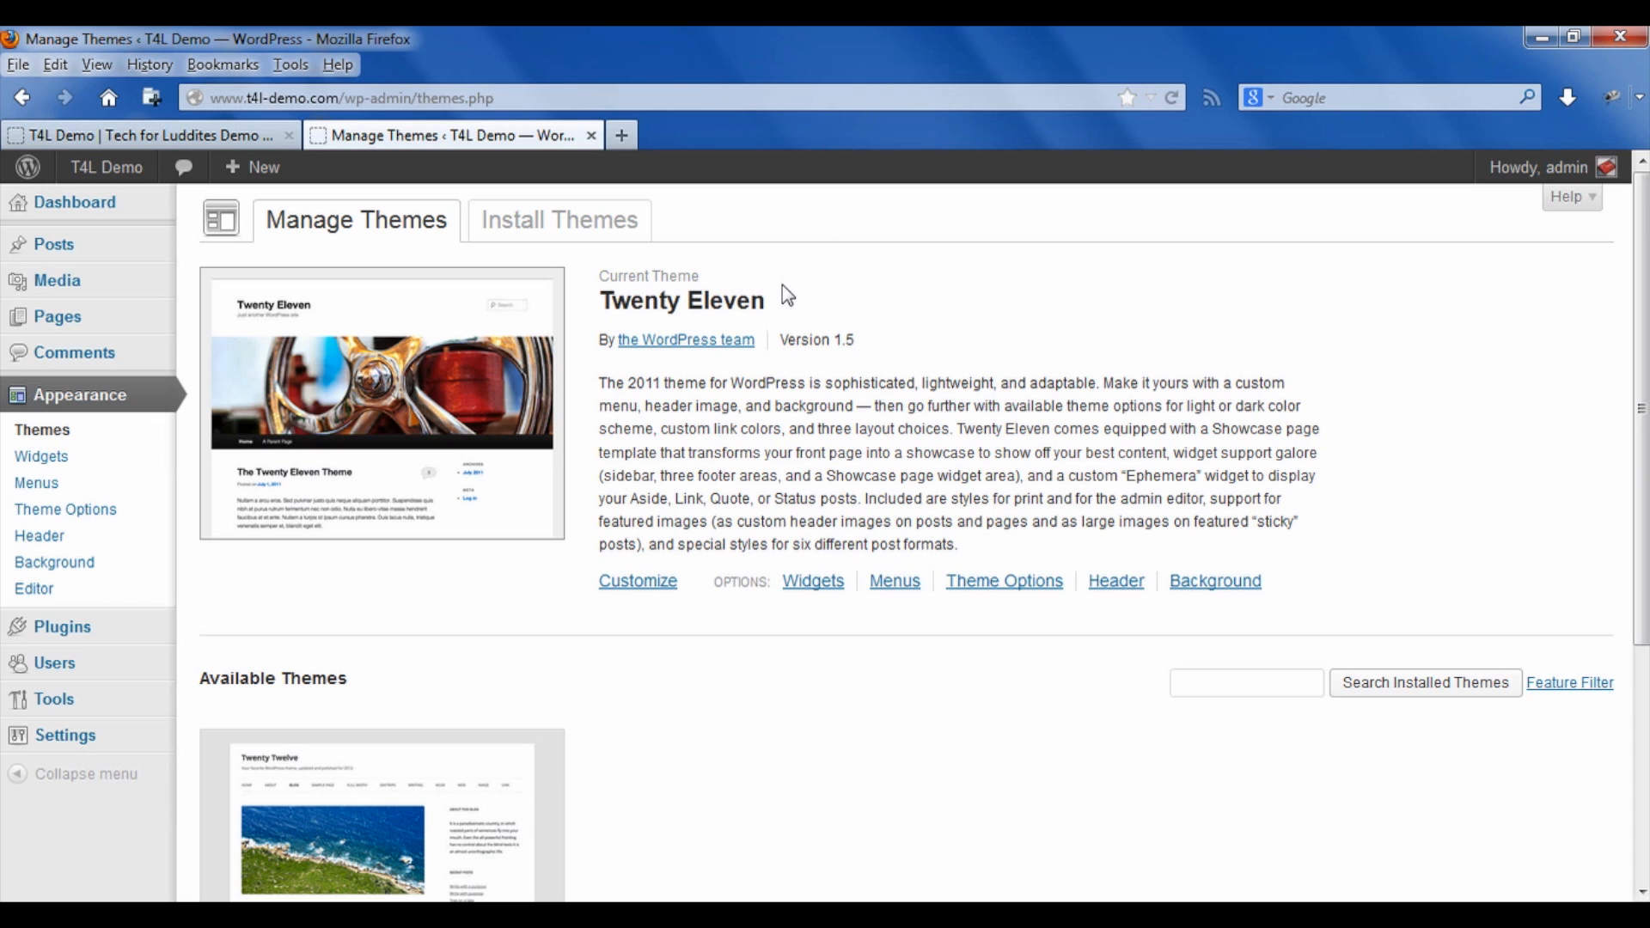
{"action": "mouse_move", "coordinate": [561, 220]}
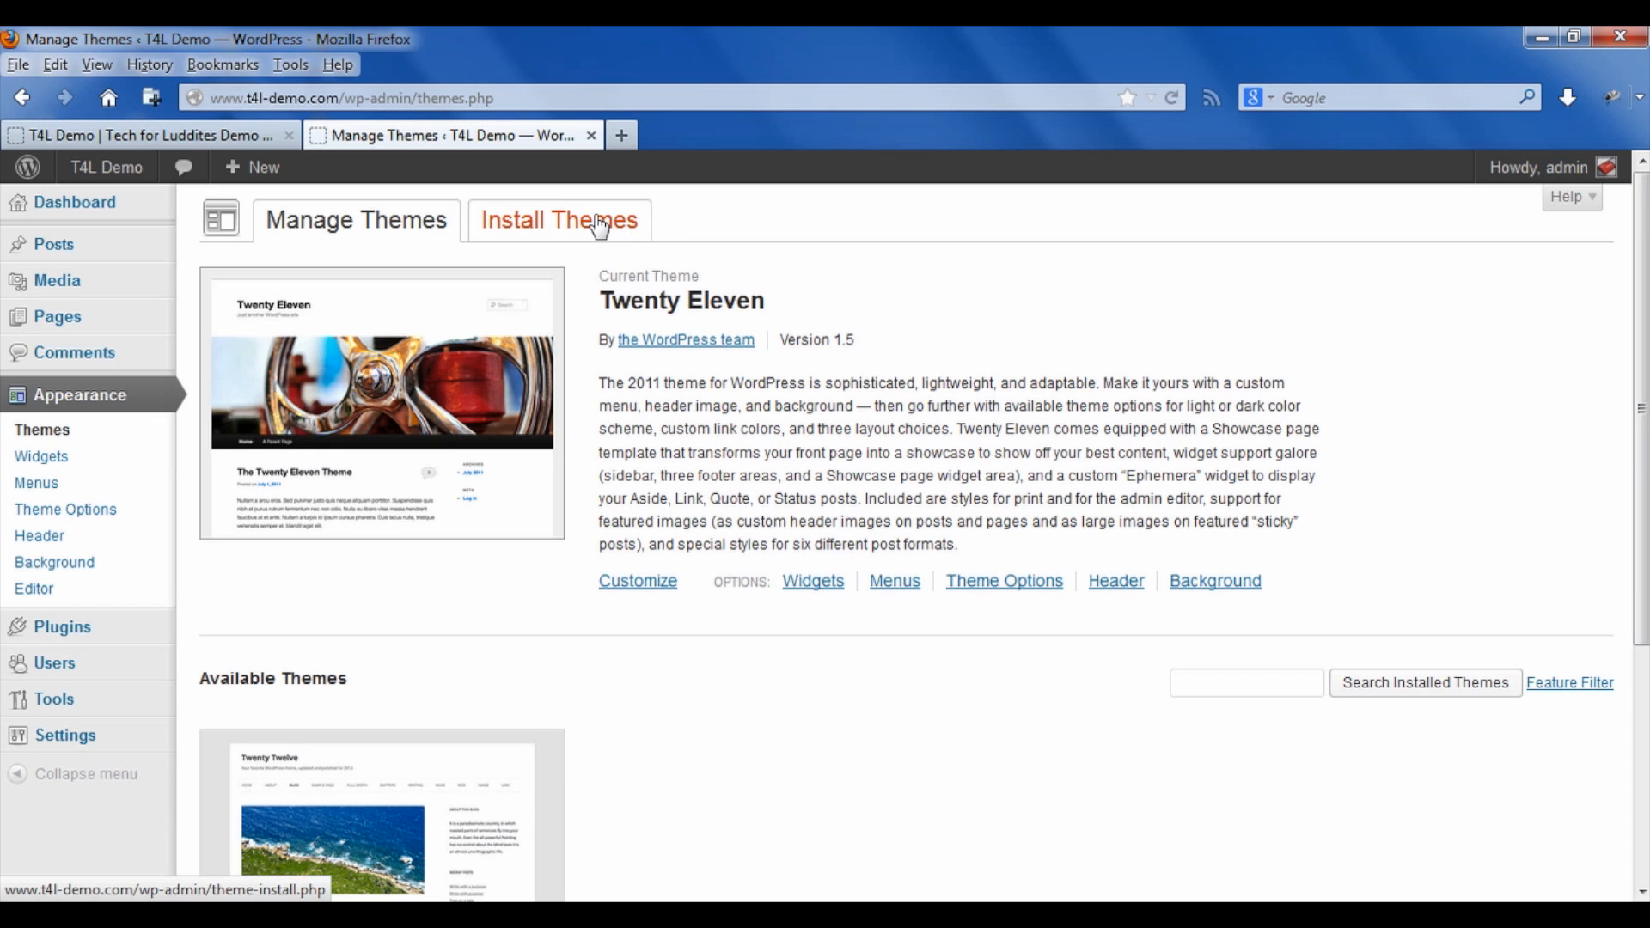
{"action": "left_click", "coordinate": [559, 220]}
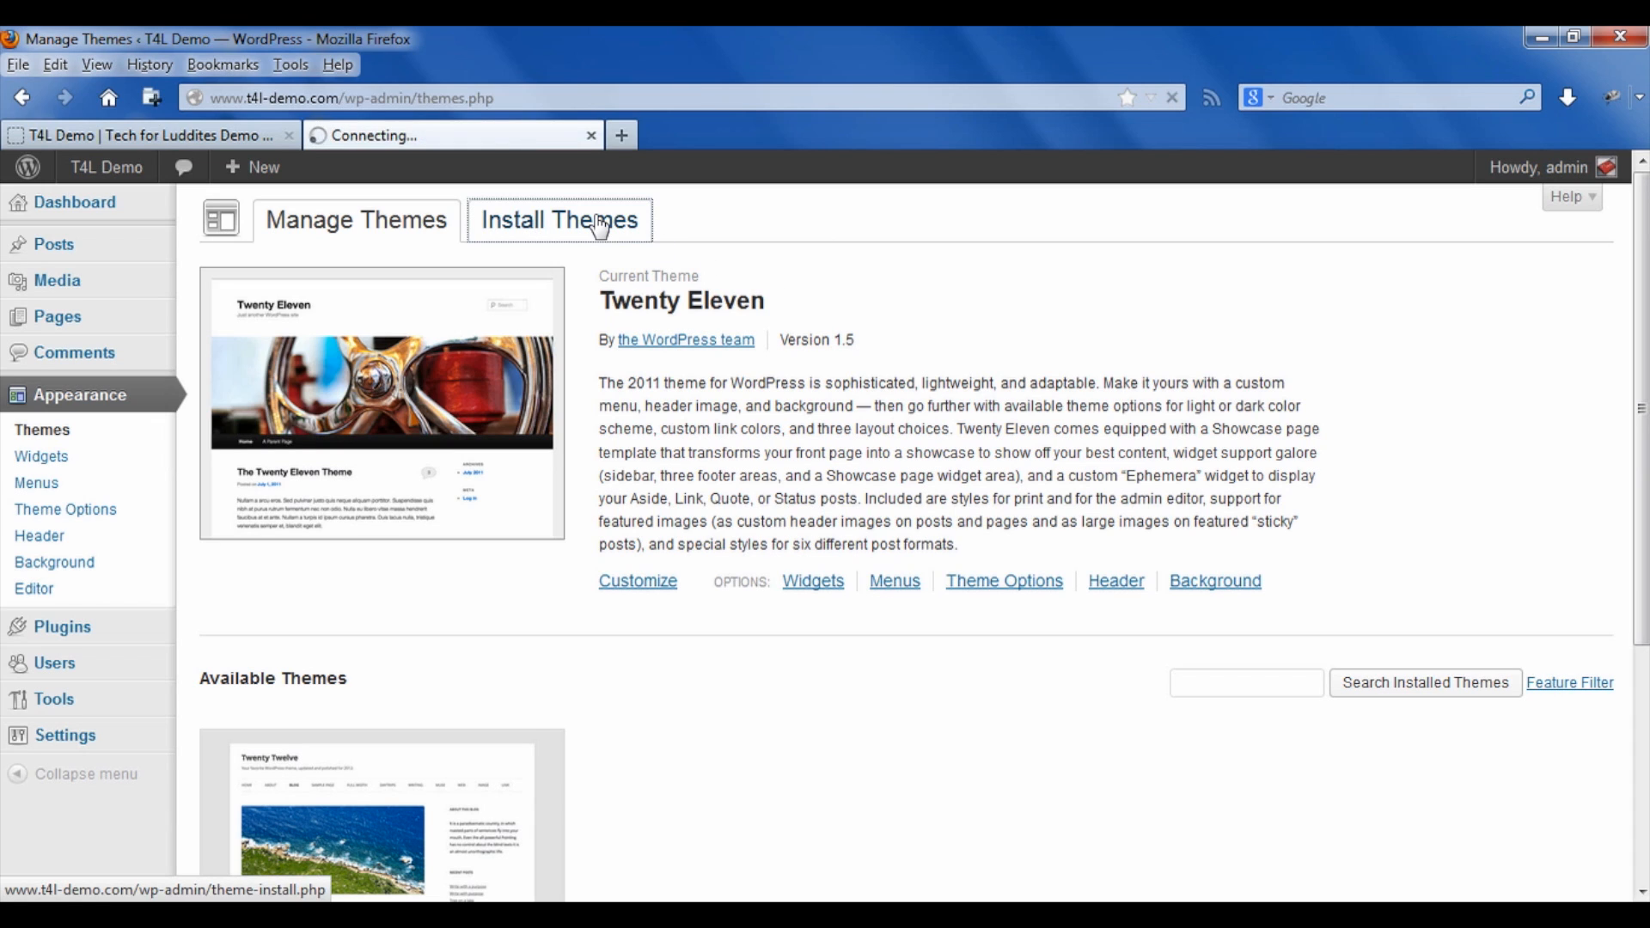
Filter installable themes by Green, Two Columns and Custom Header, returning 71 results
{"action": "left_click", "coordinate": [559, 220]}
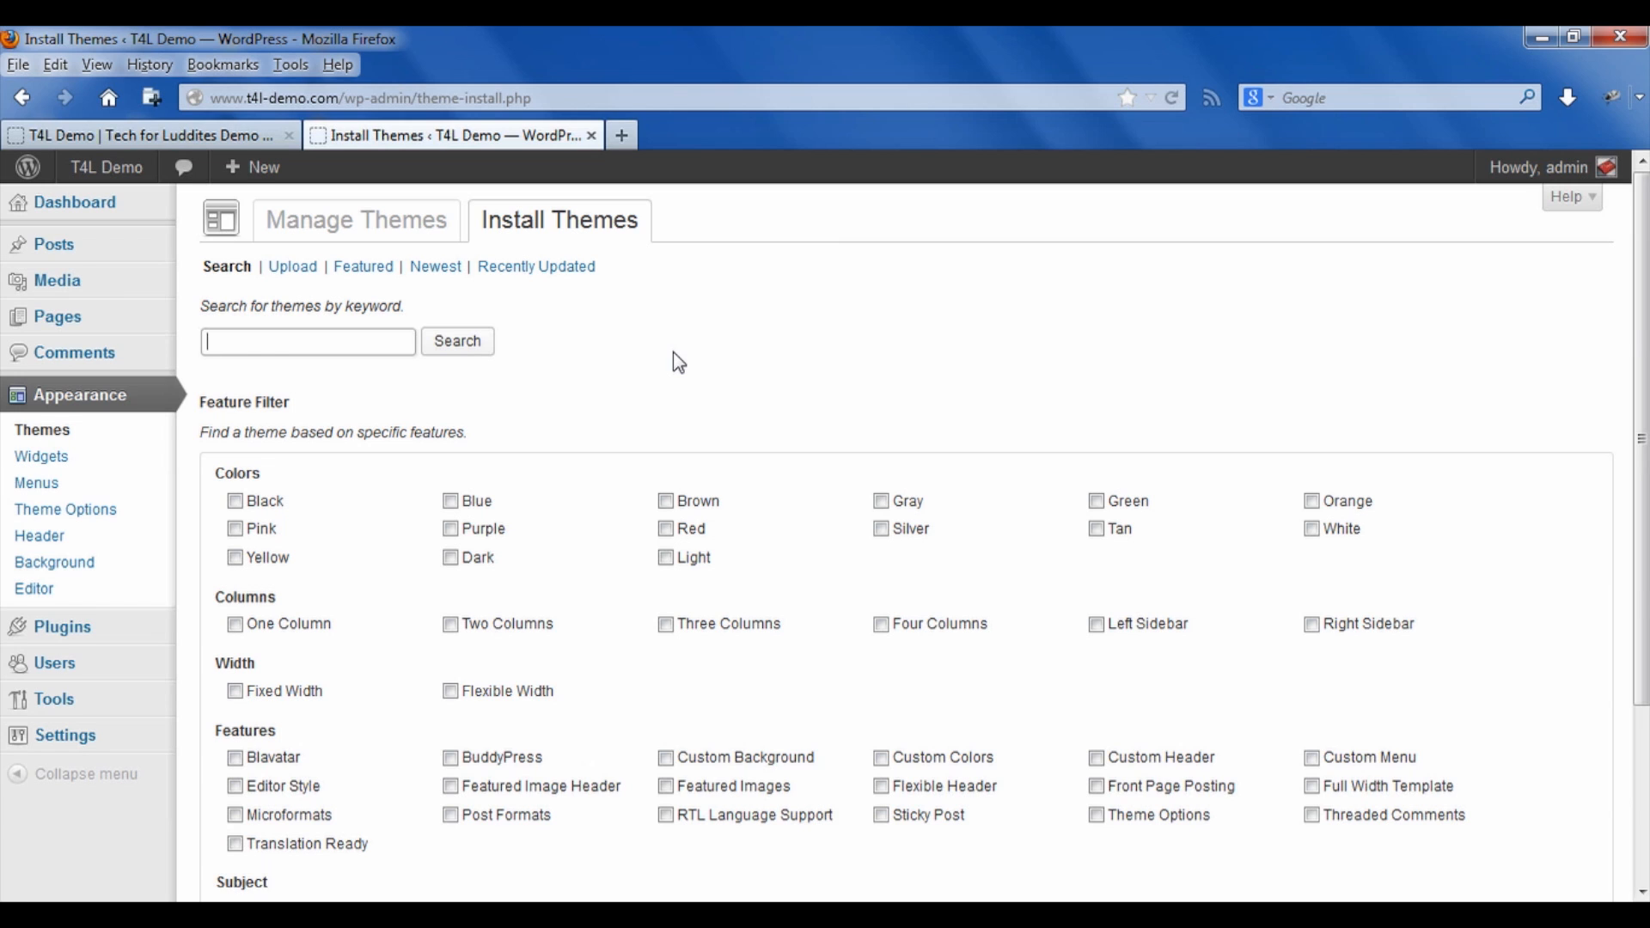
{"action": "left_click", "coordinate": [256, 783]}
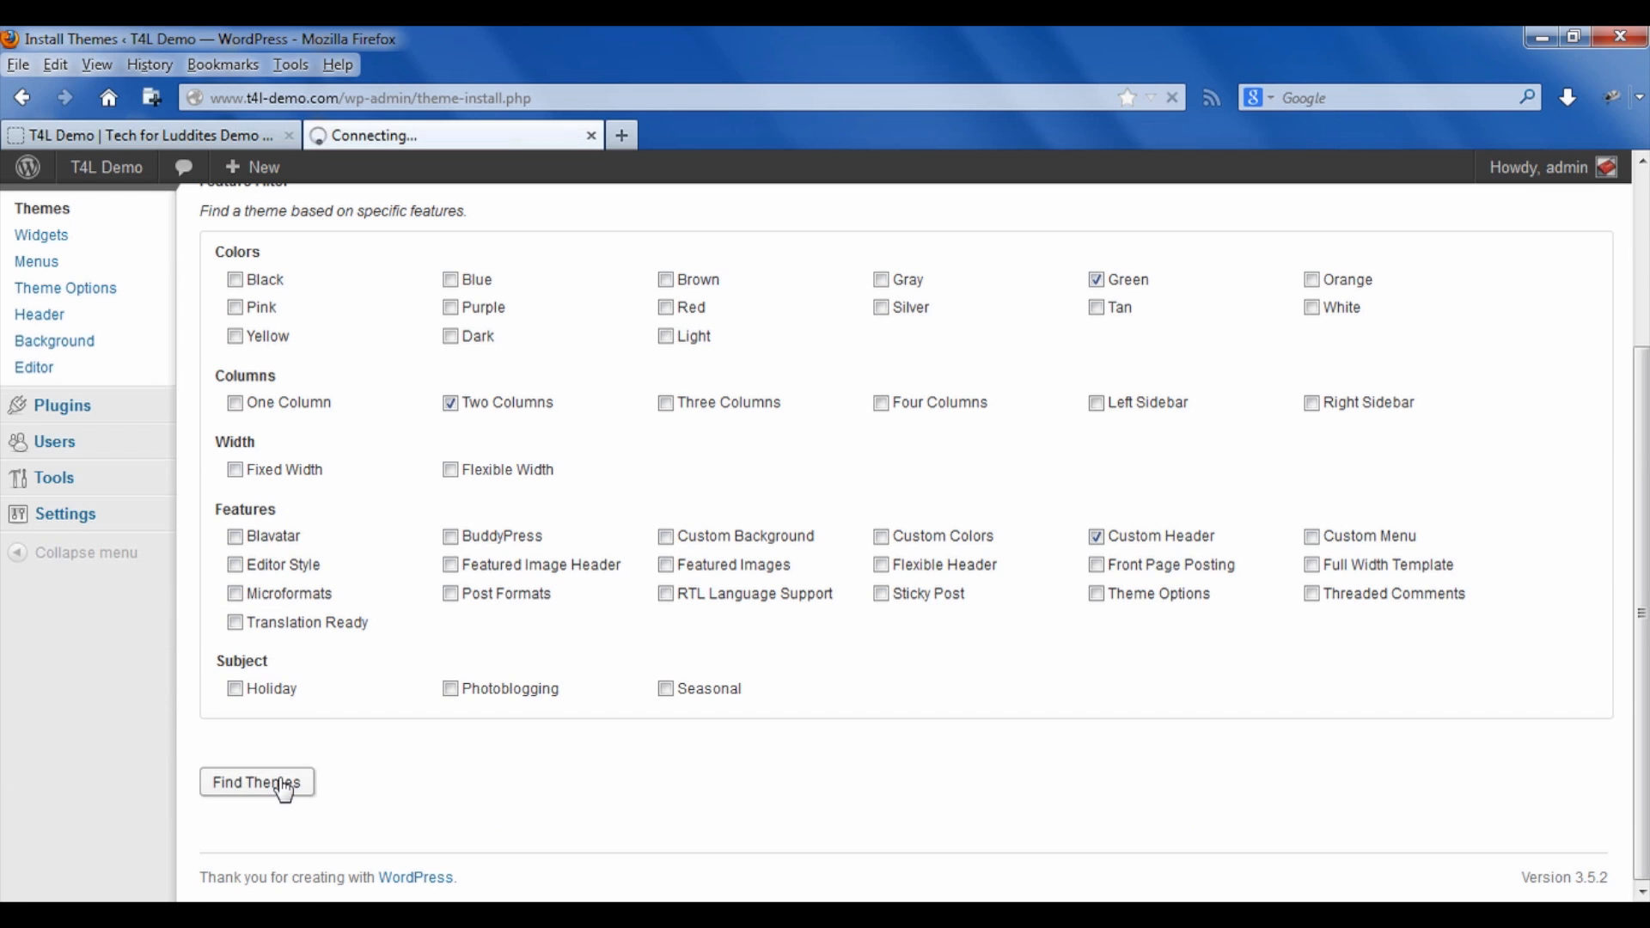
{"action": "left_click", "coordinate": [257, 782]}
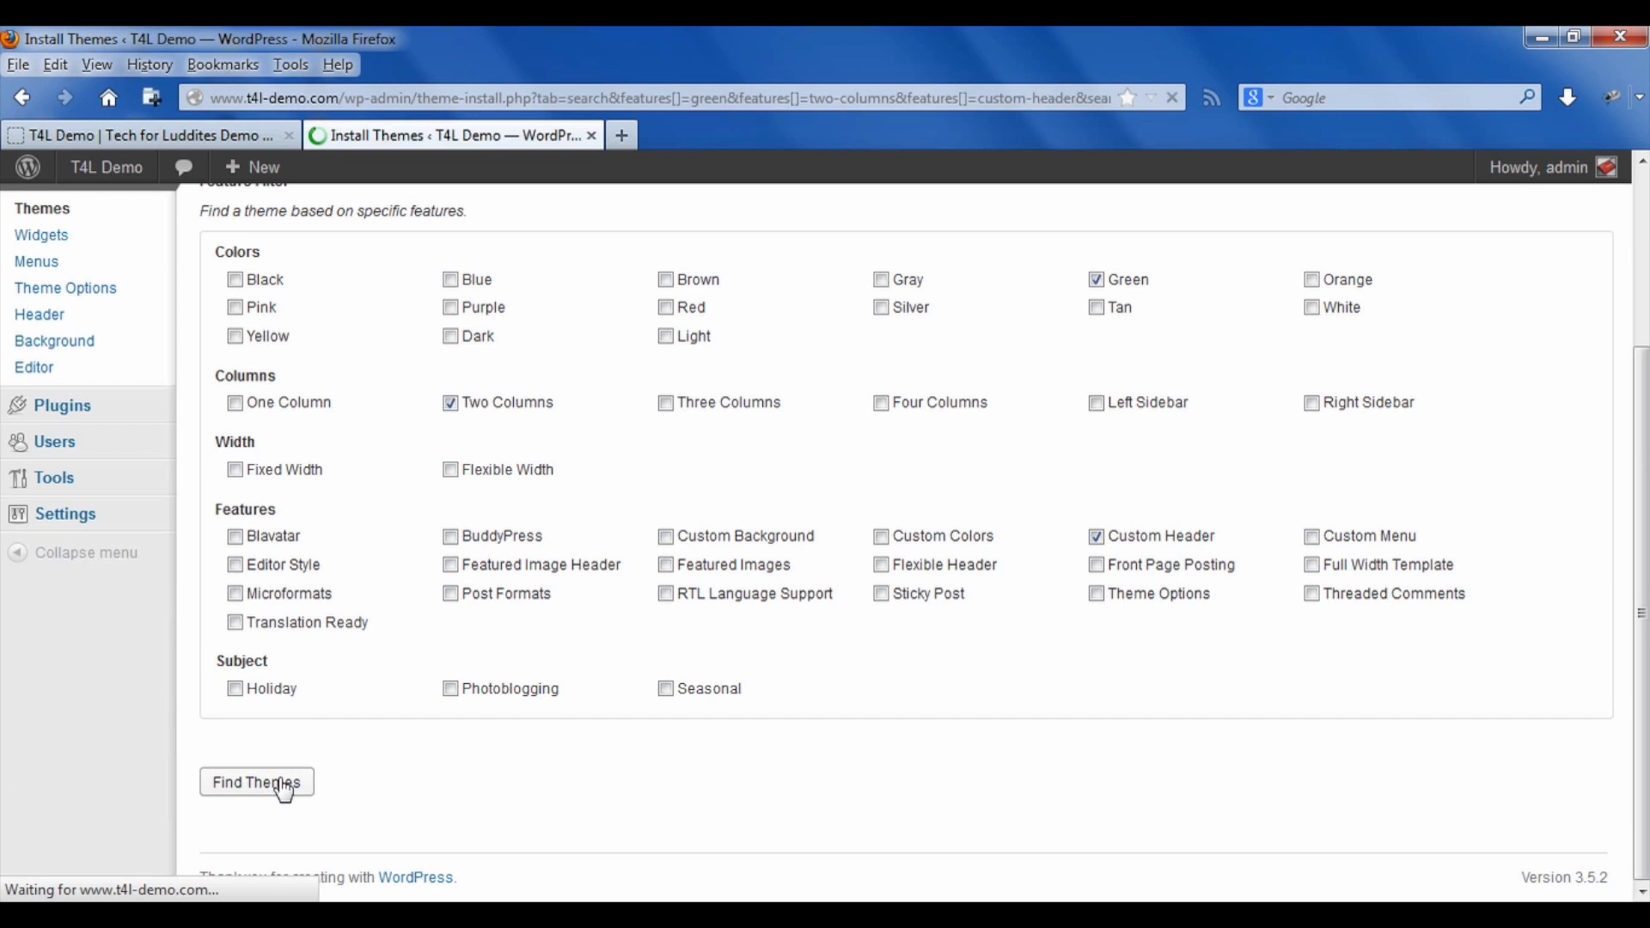
{"action": "left_click", "coordinate": [256, 782]}
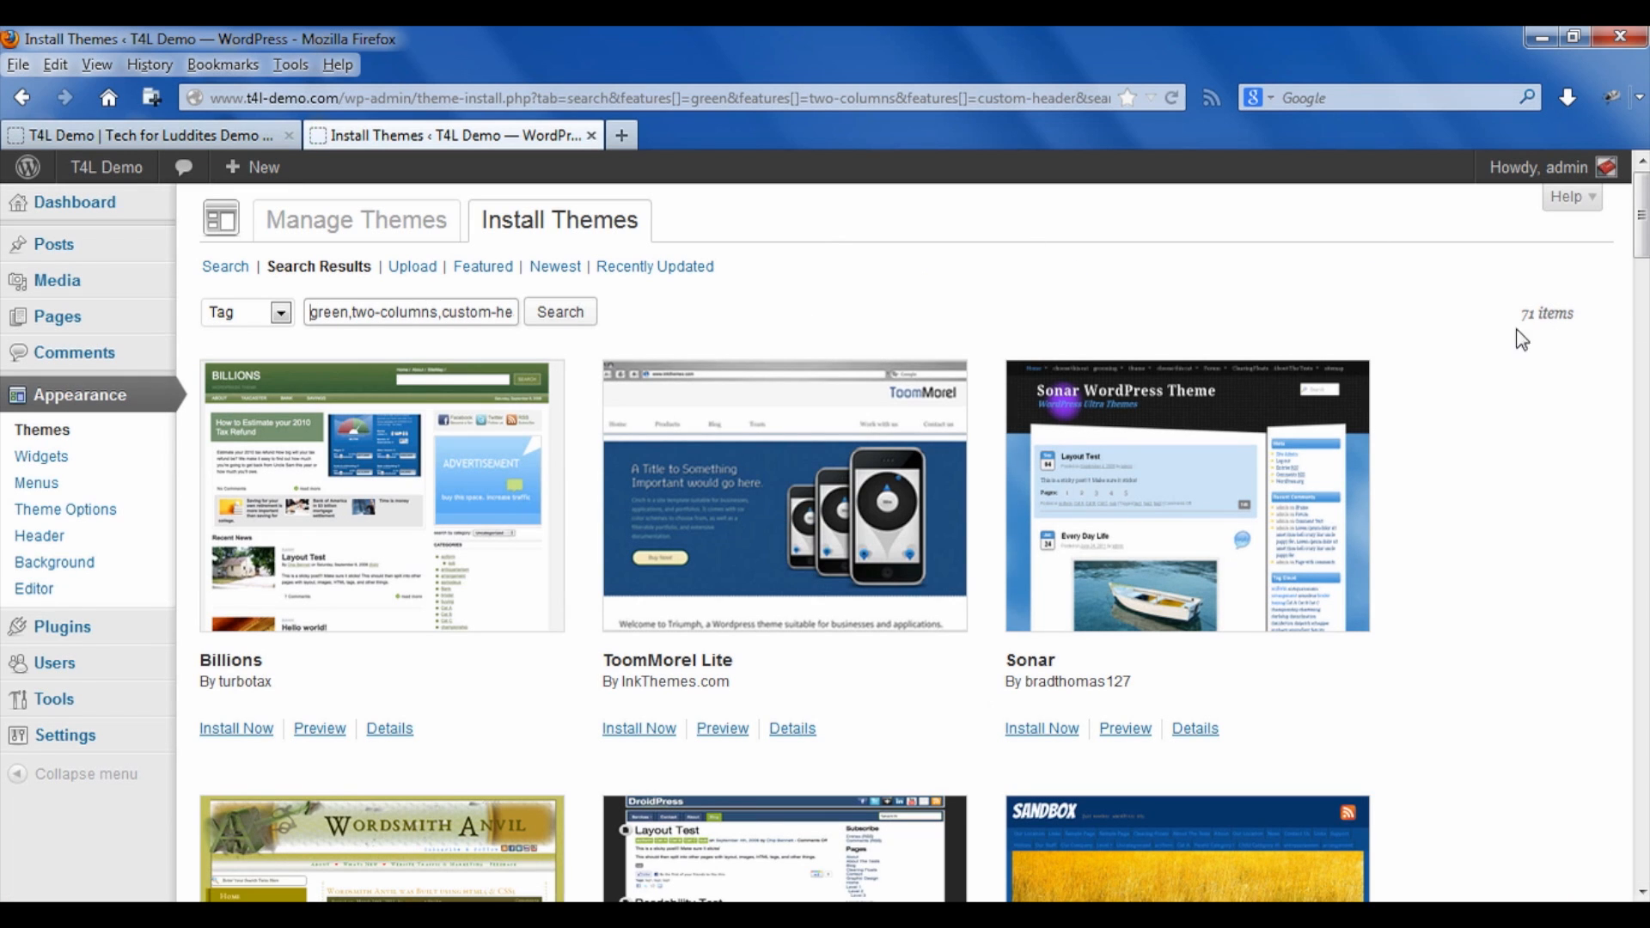
{"action": "mouse_move", "coordinate": [1547, 353]}
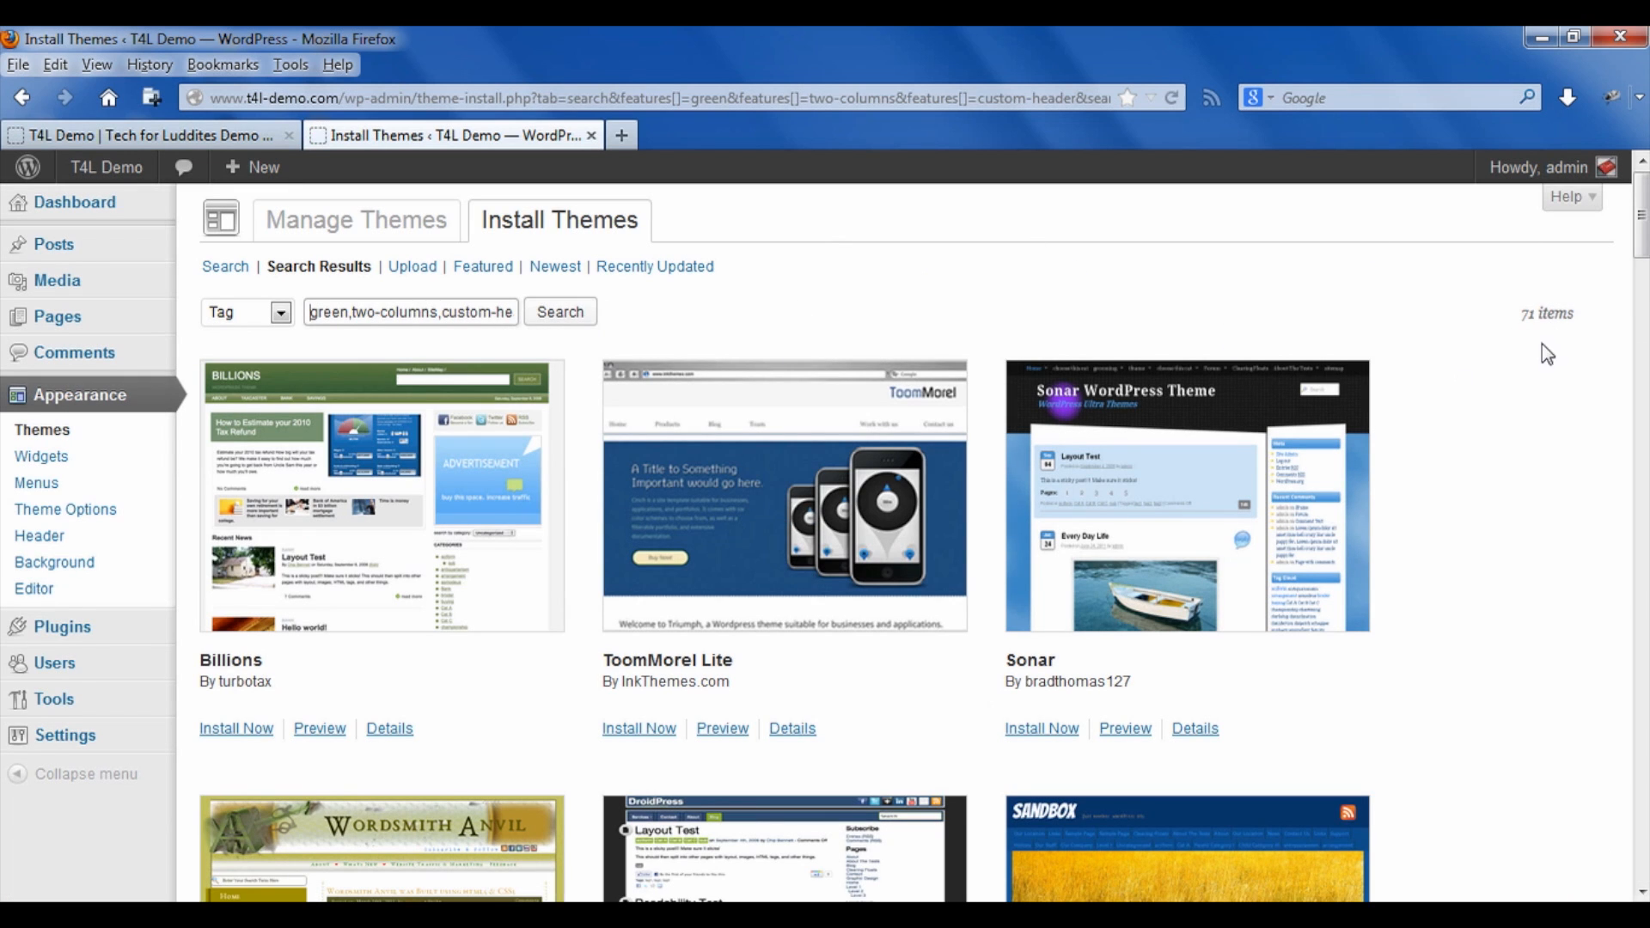
Find Weaver among the results and expand its details, version 2.2.9 with obsolescence notice
{"action": "scroll", "scroll_direction": "down", "scroll_amount": 3}
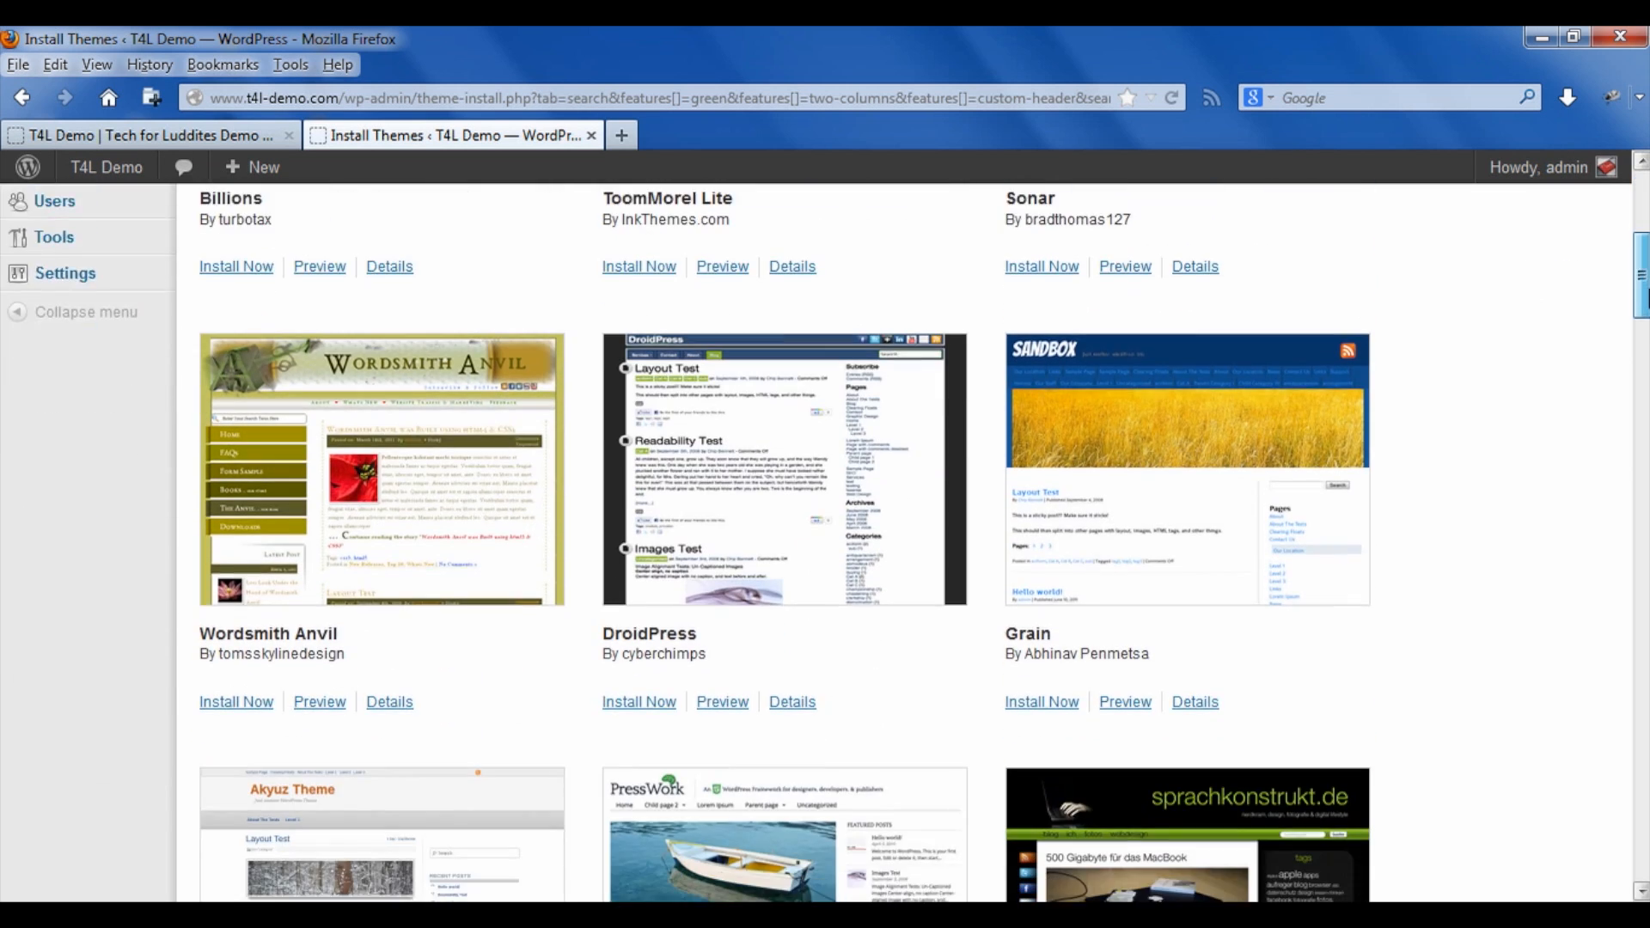
{"action": "scroll", "scroll_direction": "down", "scroll_amount": 3}
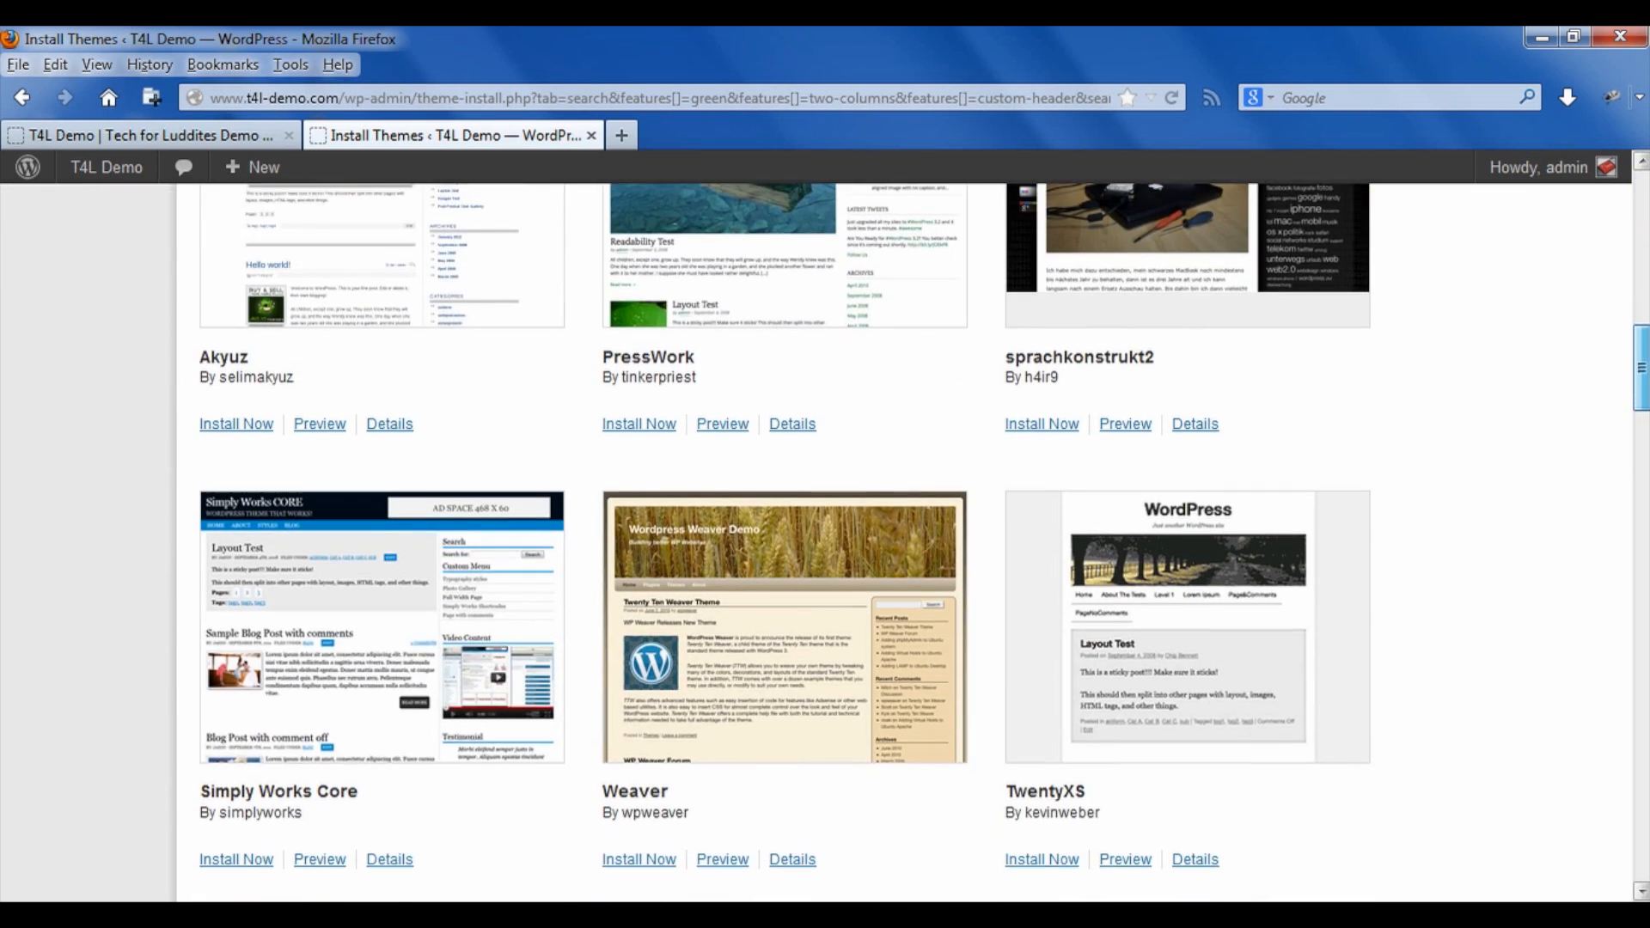
{"action": "scroll", "scroll_direction": "down", "scroll_amount": 3}
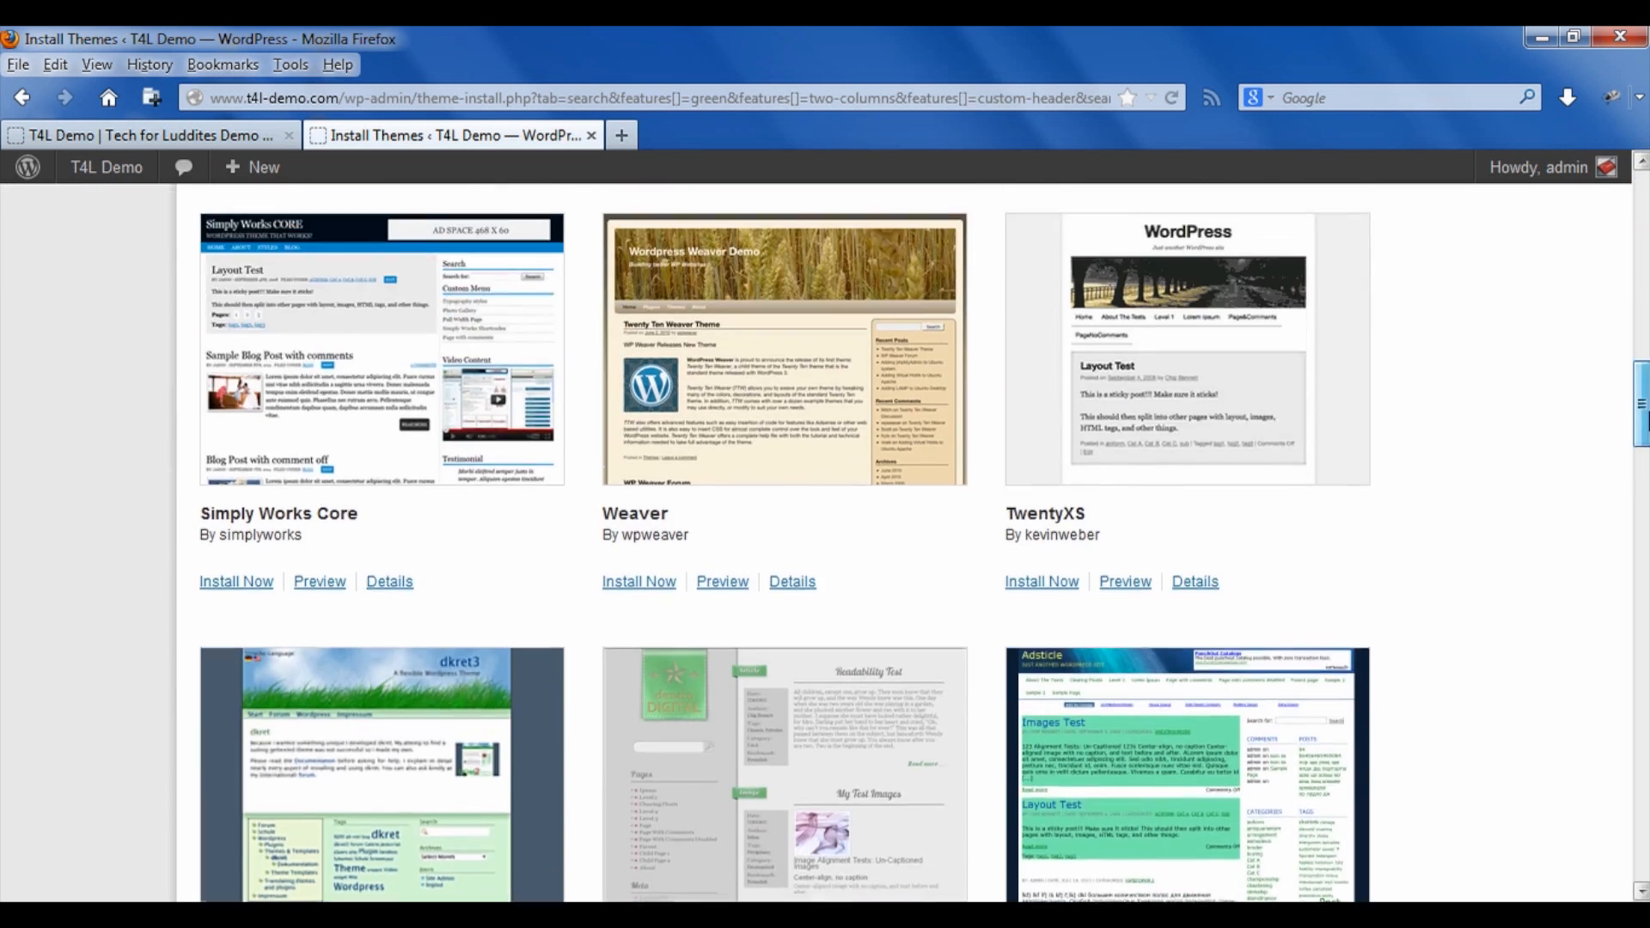
{"action": "scroll", "scroll_direction": "down", "scroll_amount": 3}
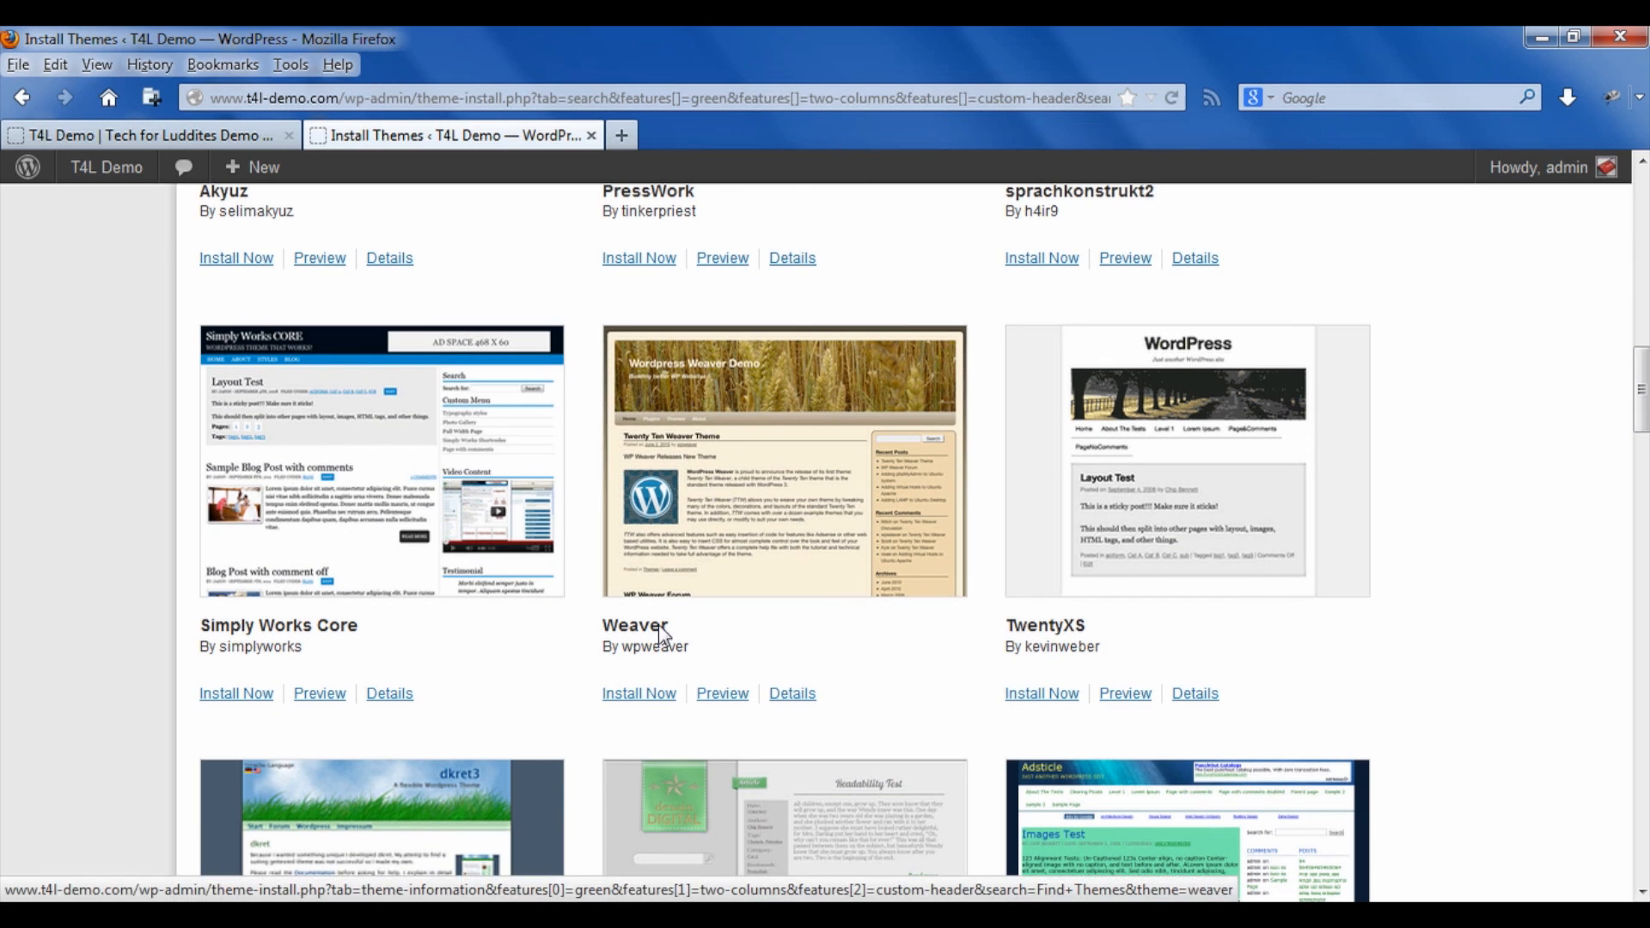
{"action": "left_click", "coordinate": [791, 692]}
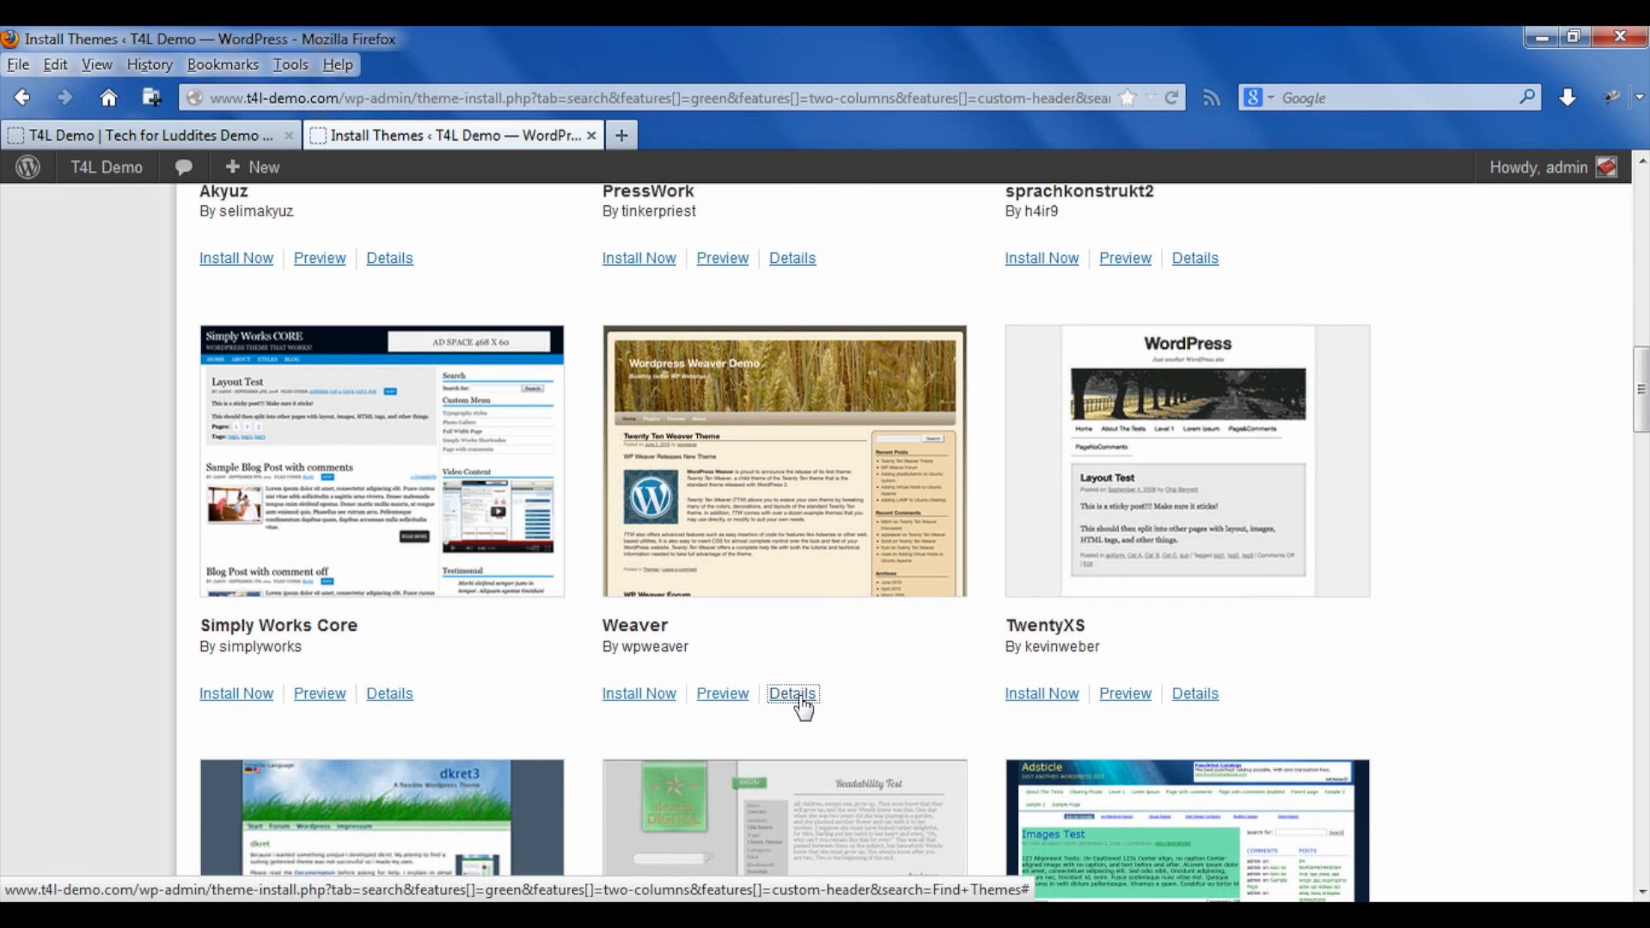
{"action": "left_click", "coordinate": [791, 693]}
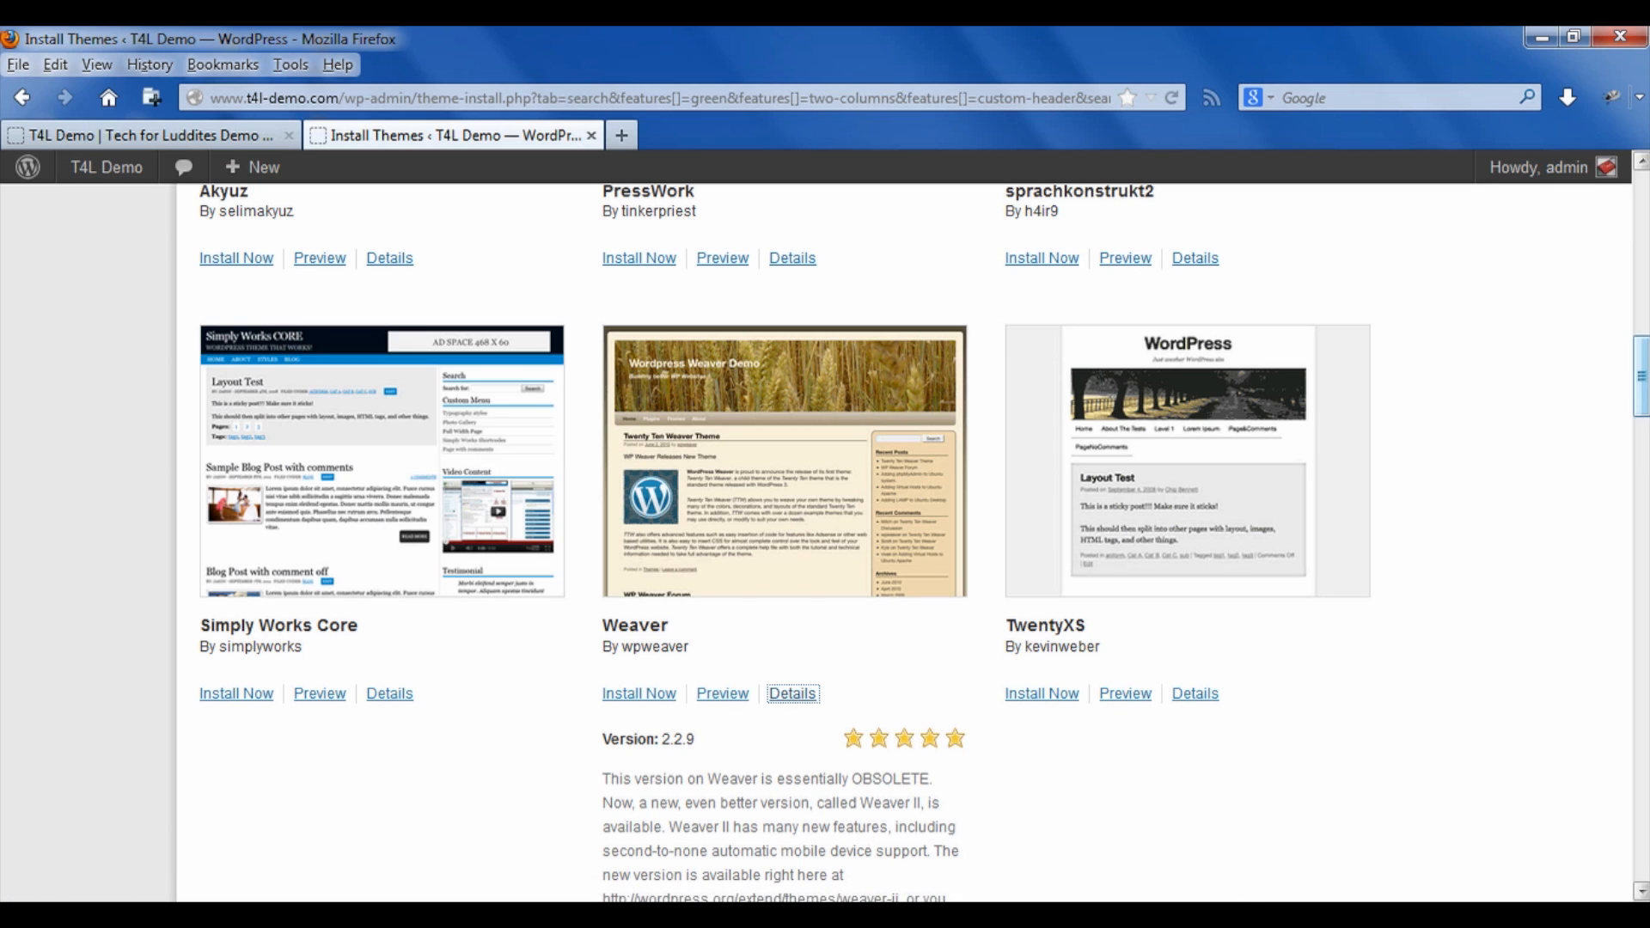
Read through Weaver's description and rating, then launch its full-screen preview
{"action": "scroll", "scroll_direction": "down", "scroll_amount": 3}
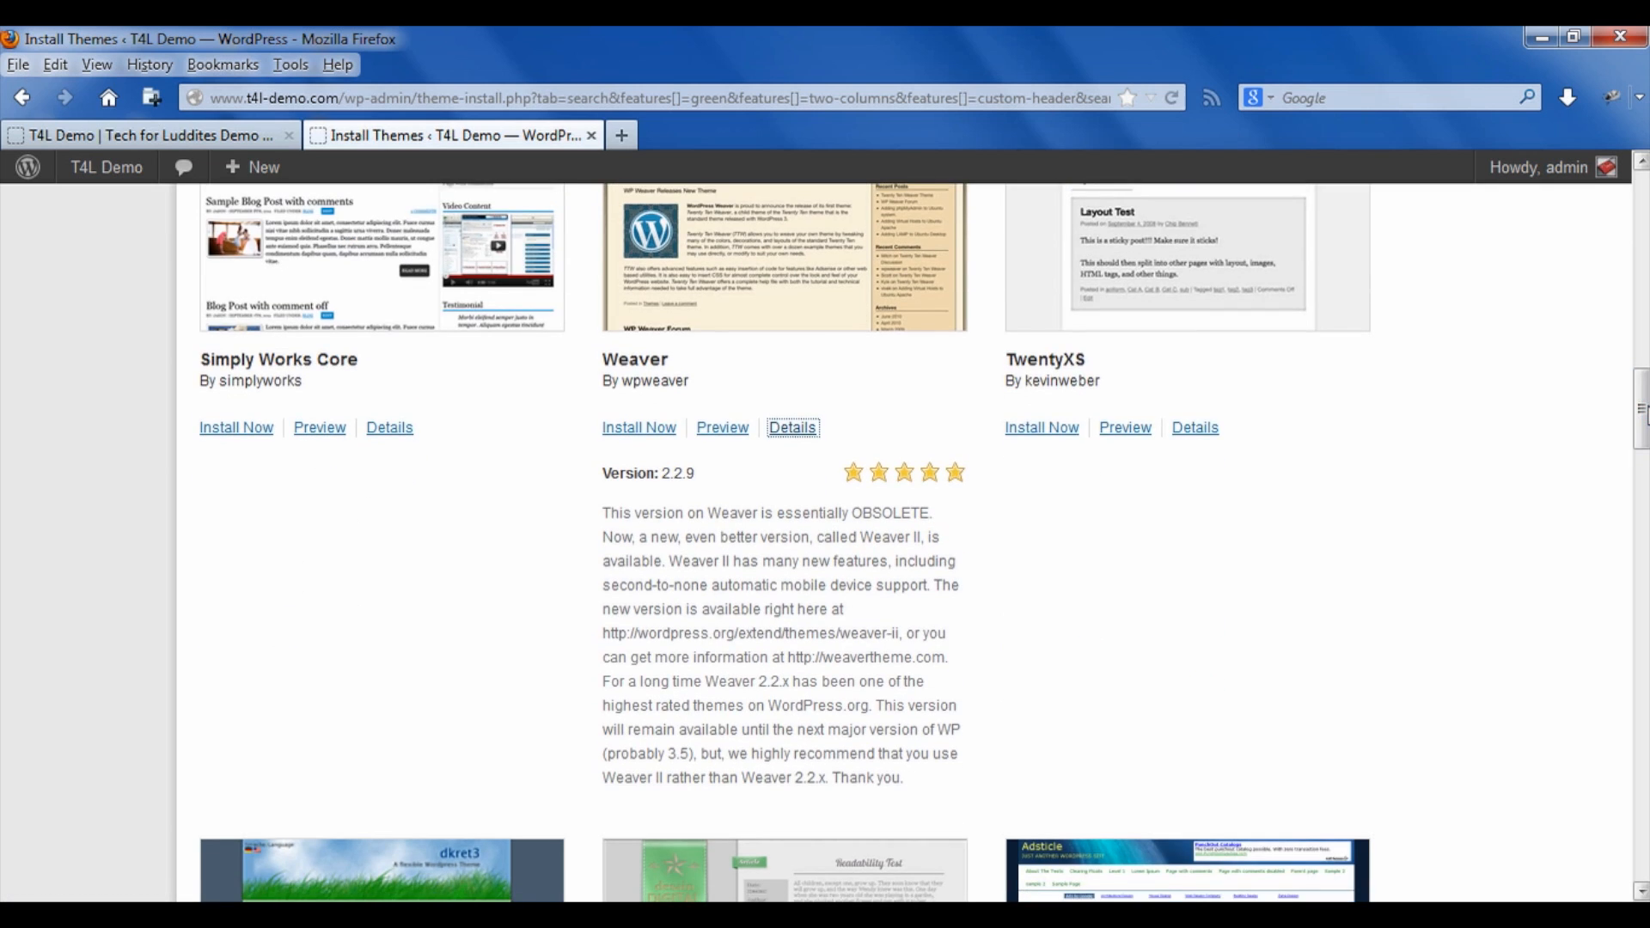
{"action": "scroll", "scroll_direction": "down", "scroll_amount": 3}
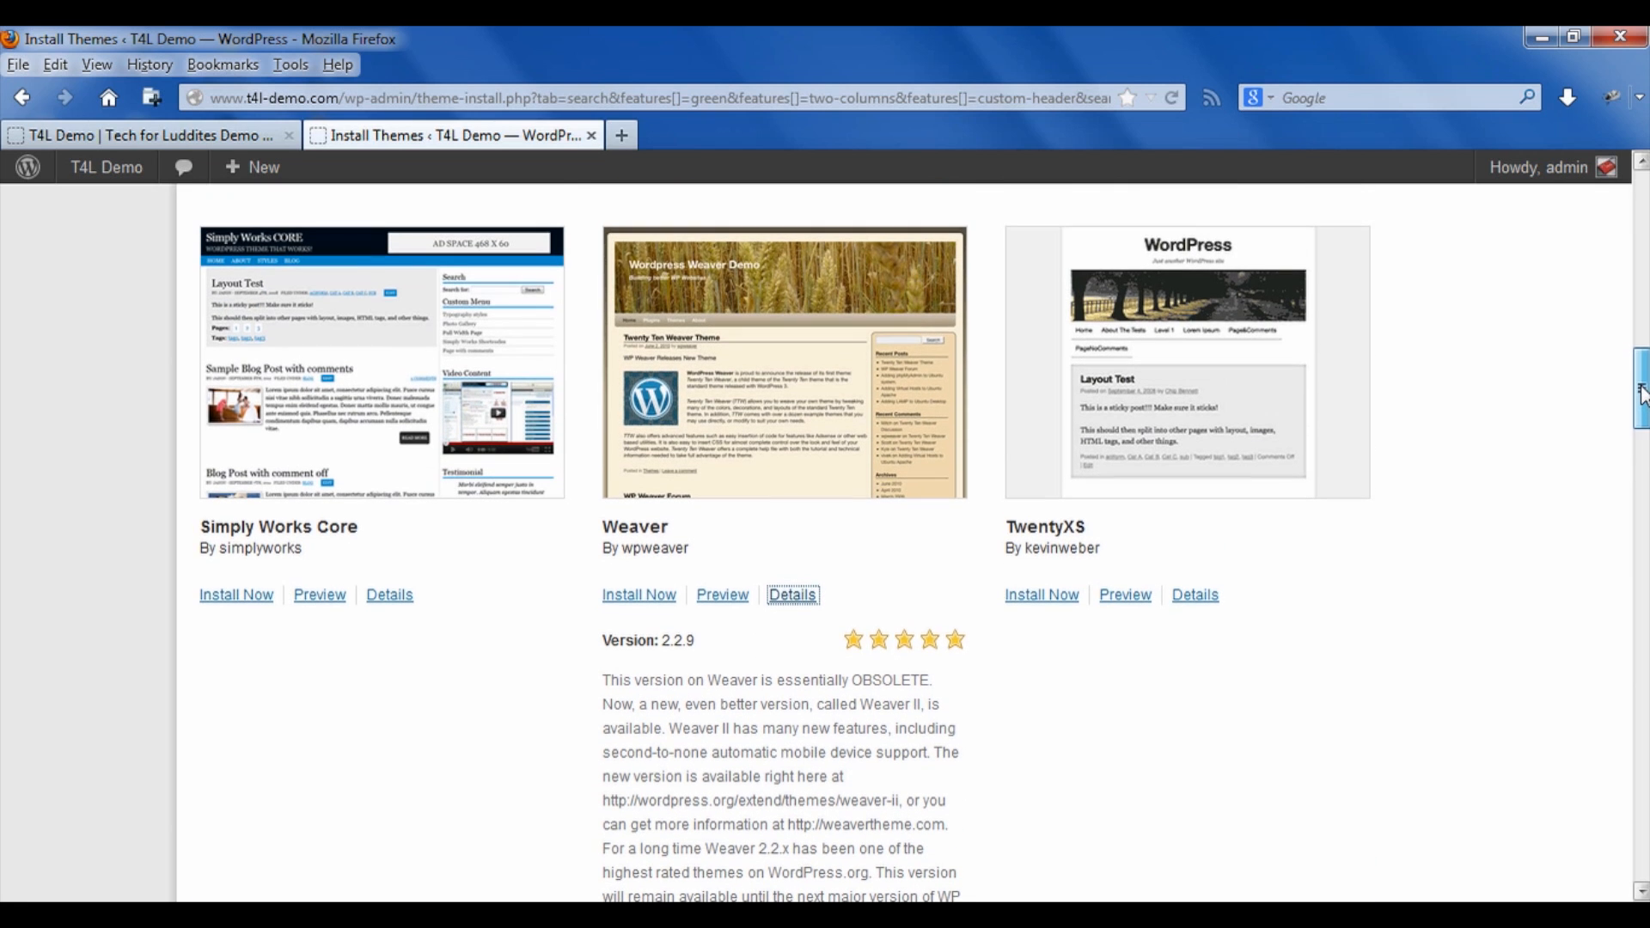
{"action": "mouse_move", "coordinate": [722, 595]}
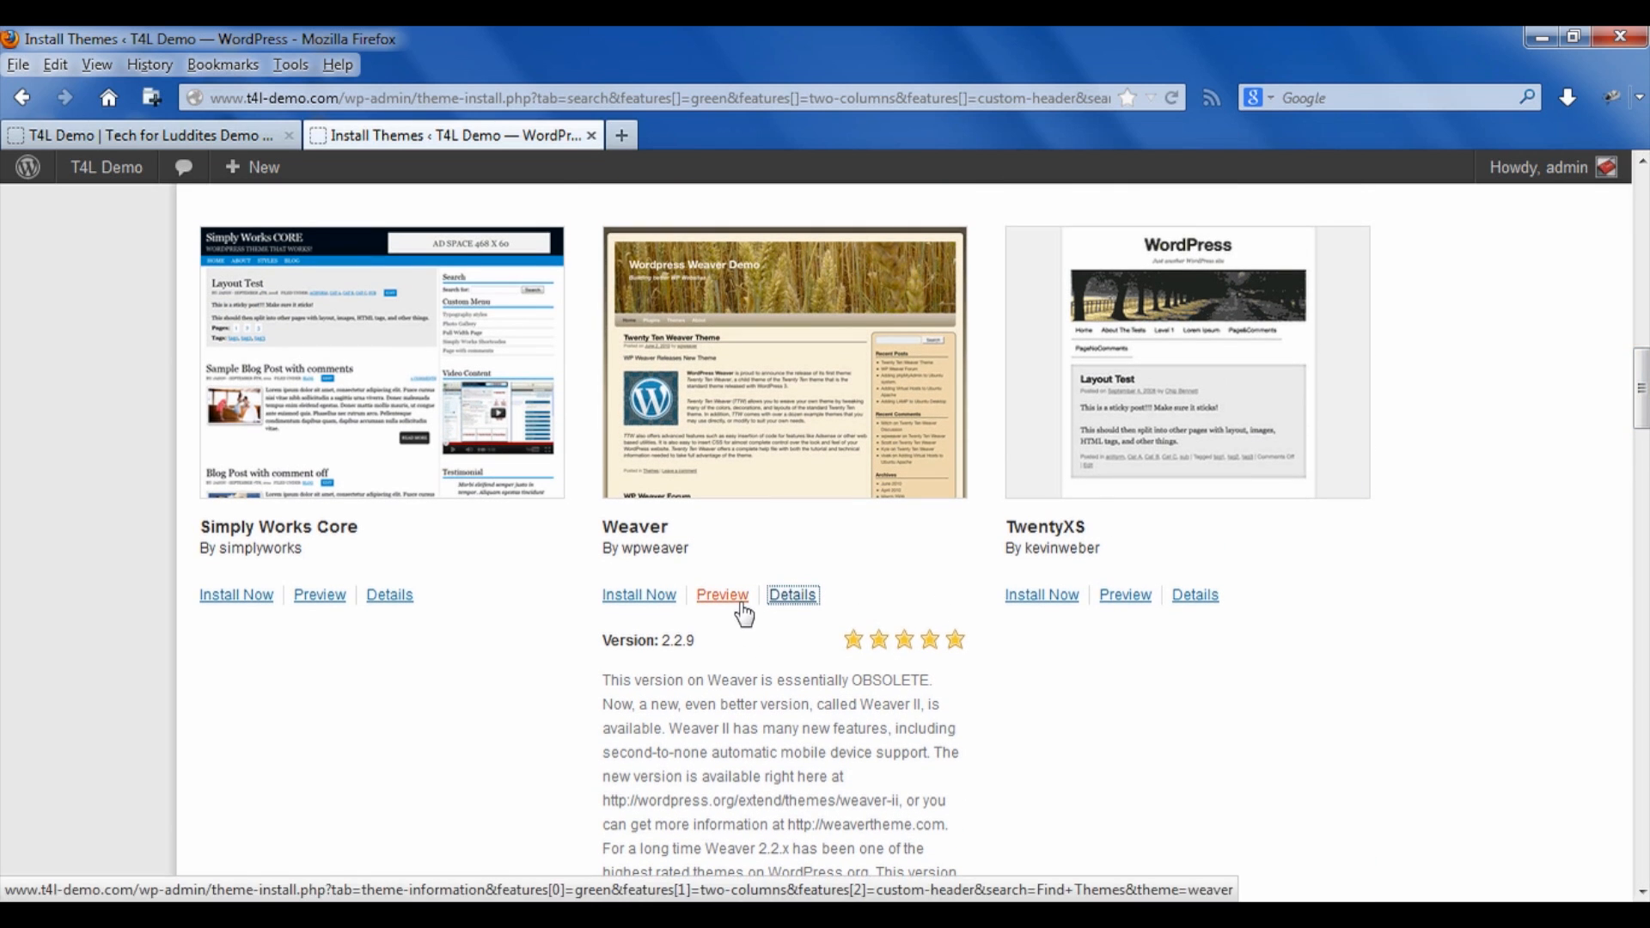
{"action": "left_click", "coordinate": [722, 595]}
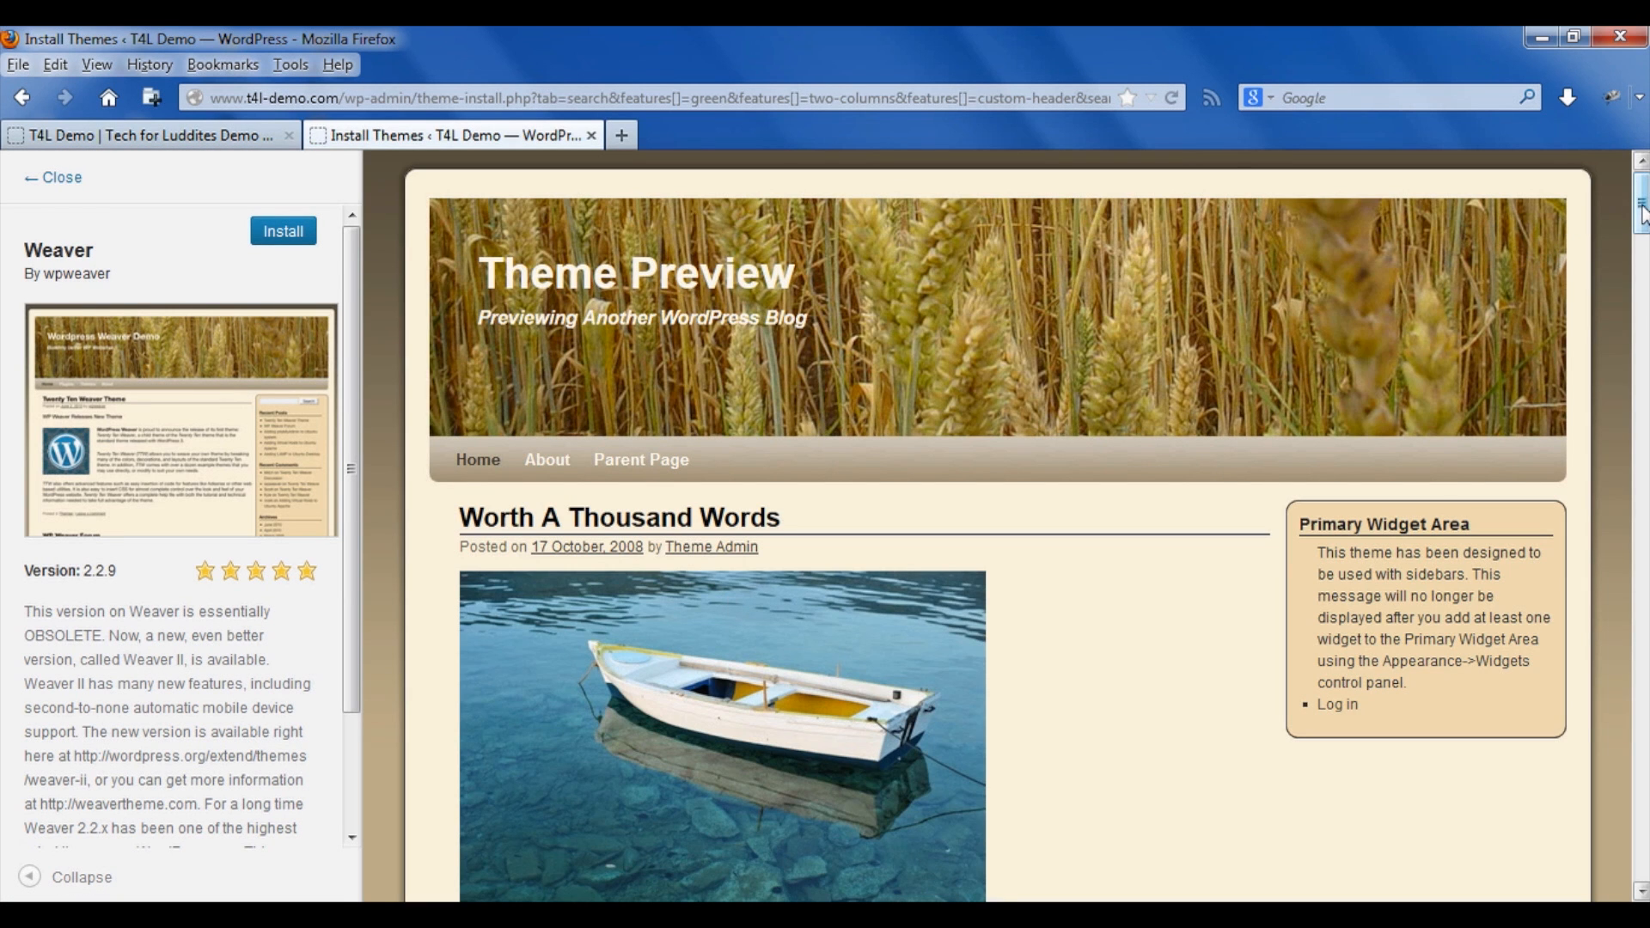
Look over the Weaver preview with its wheat-field header and install the theme
{"action": "scroll", "scroll_direction": "down", "scroll_amount": 3}
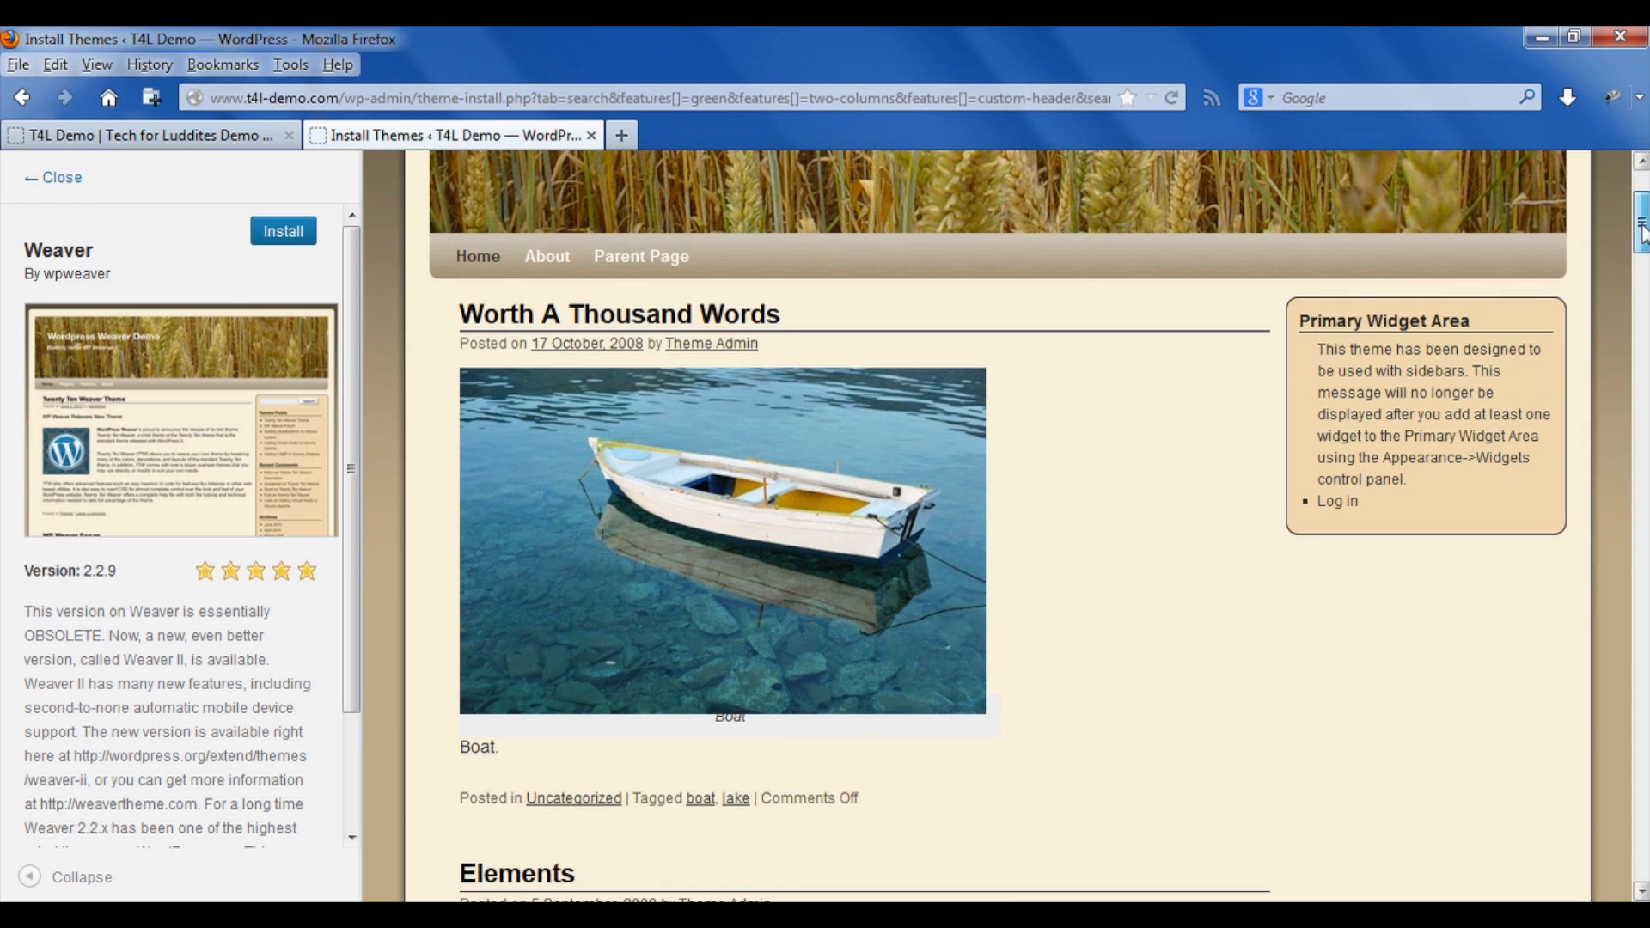
{"action": "scroll", "scroll_direction": "down", "scroll_amount": 3}
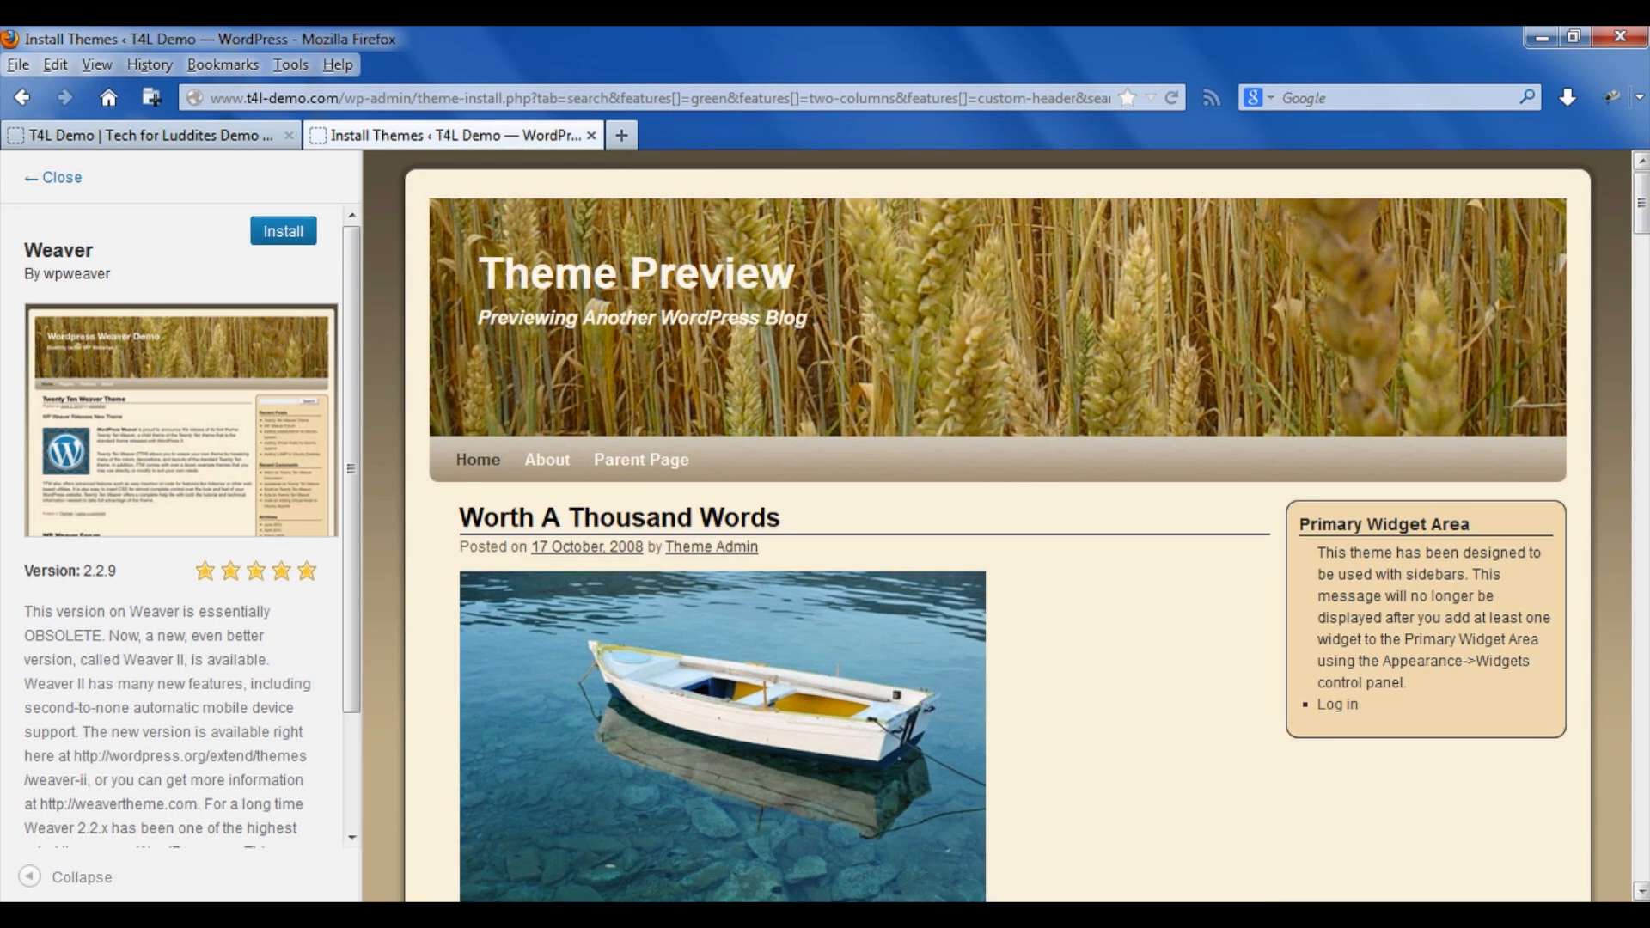
{"action": "mouse_move", "coordinate": [205, 217]}
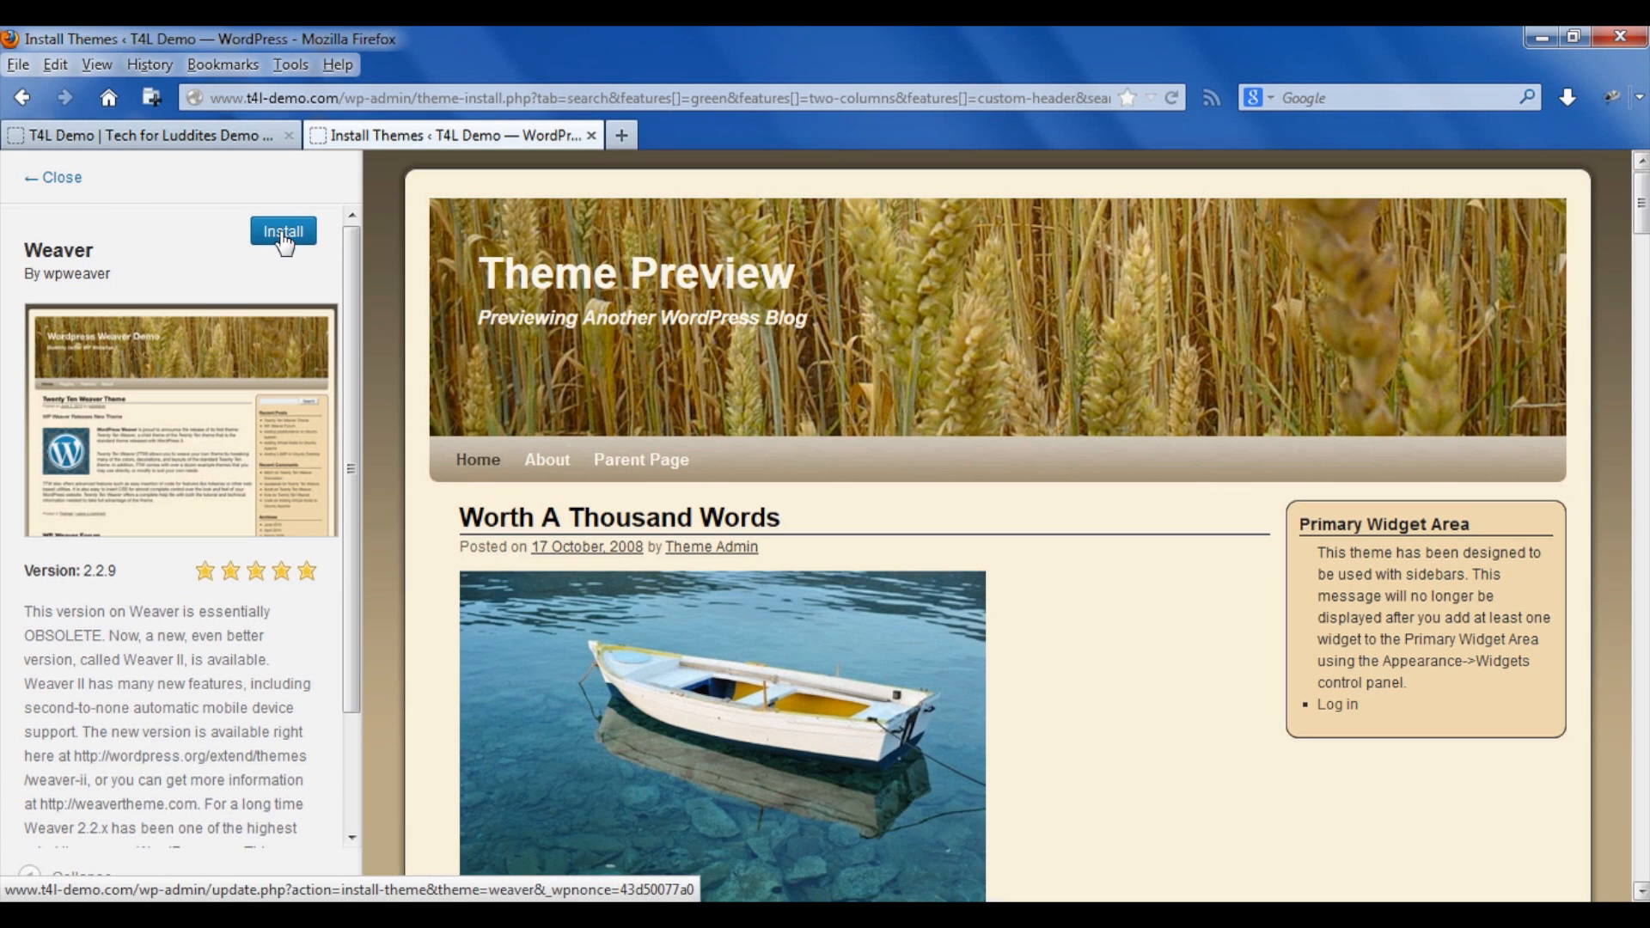
{"action": "left_click", "coordinate": [282, 230]}
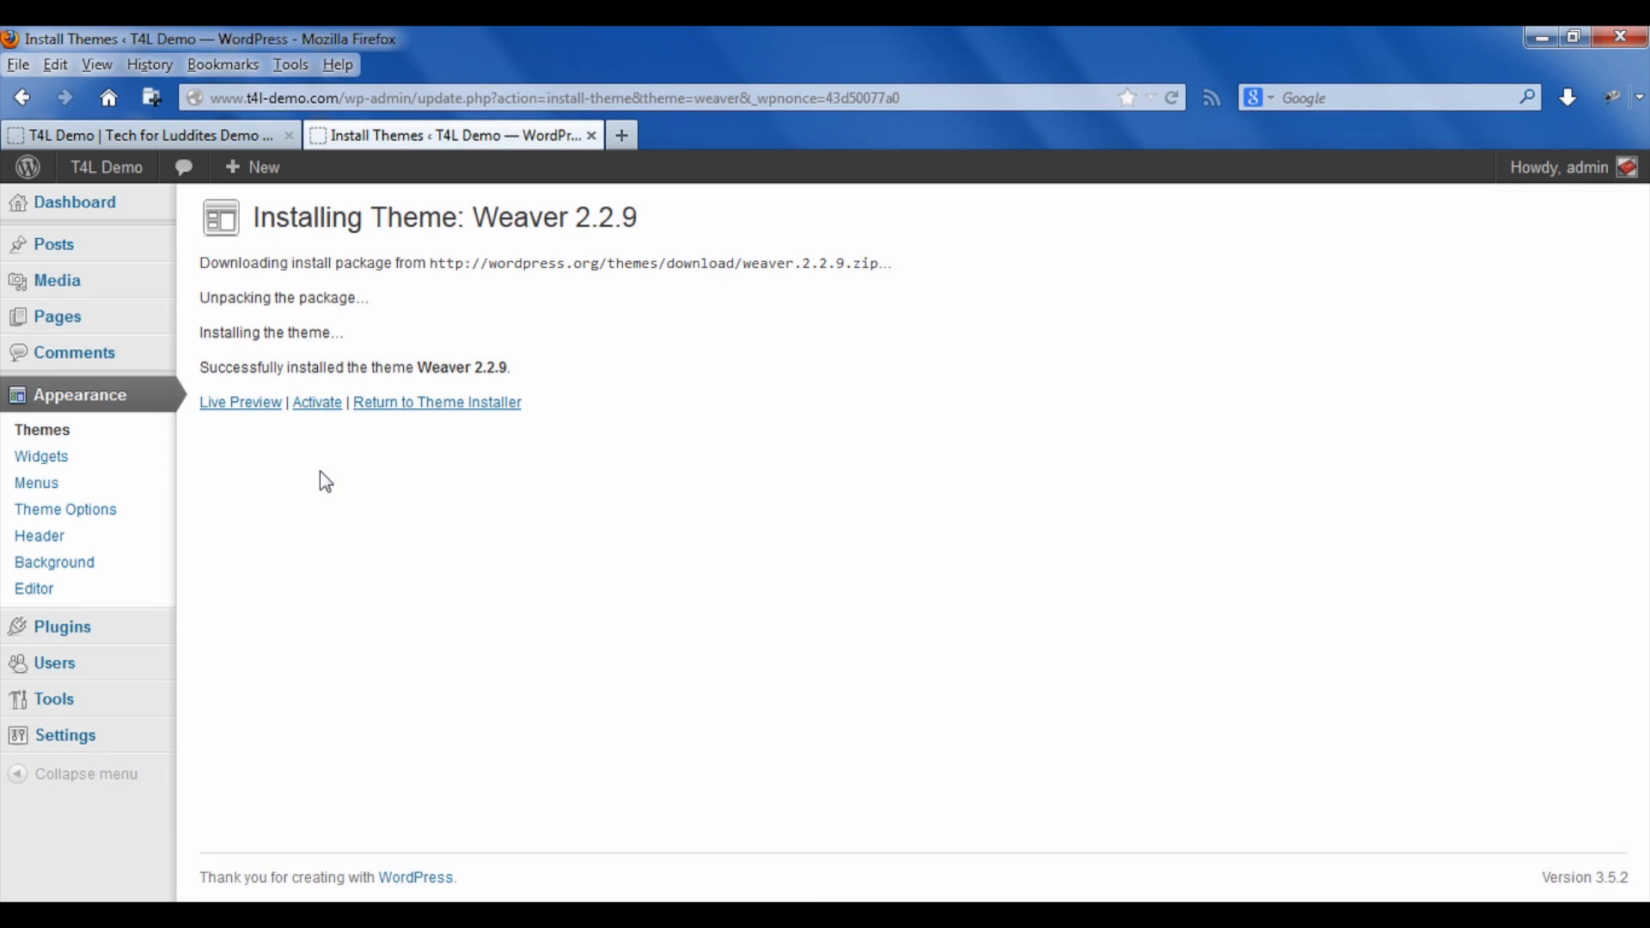
{"action": "mouse_move", "coordinate": [240, 402]}
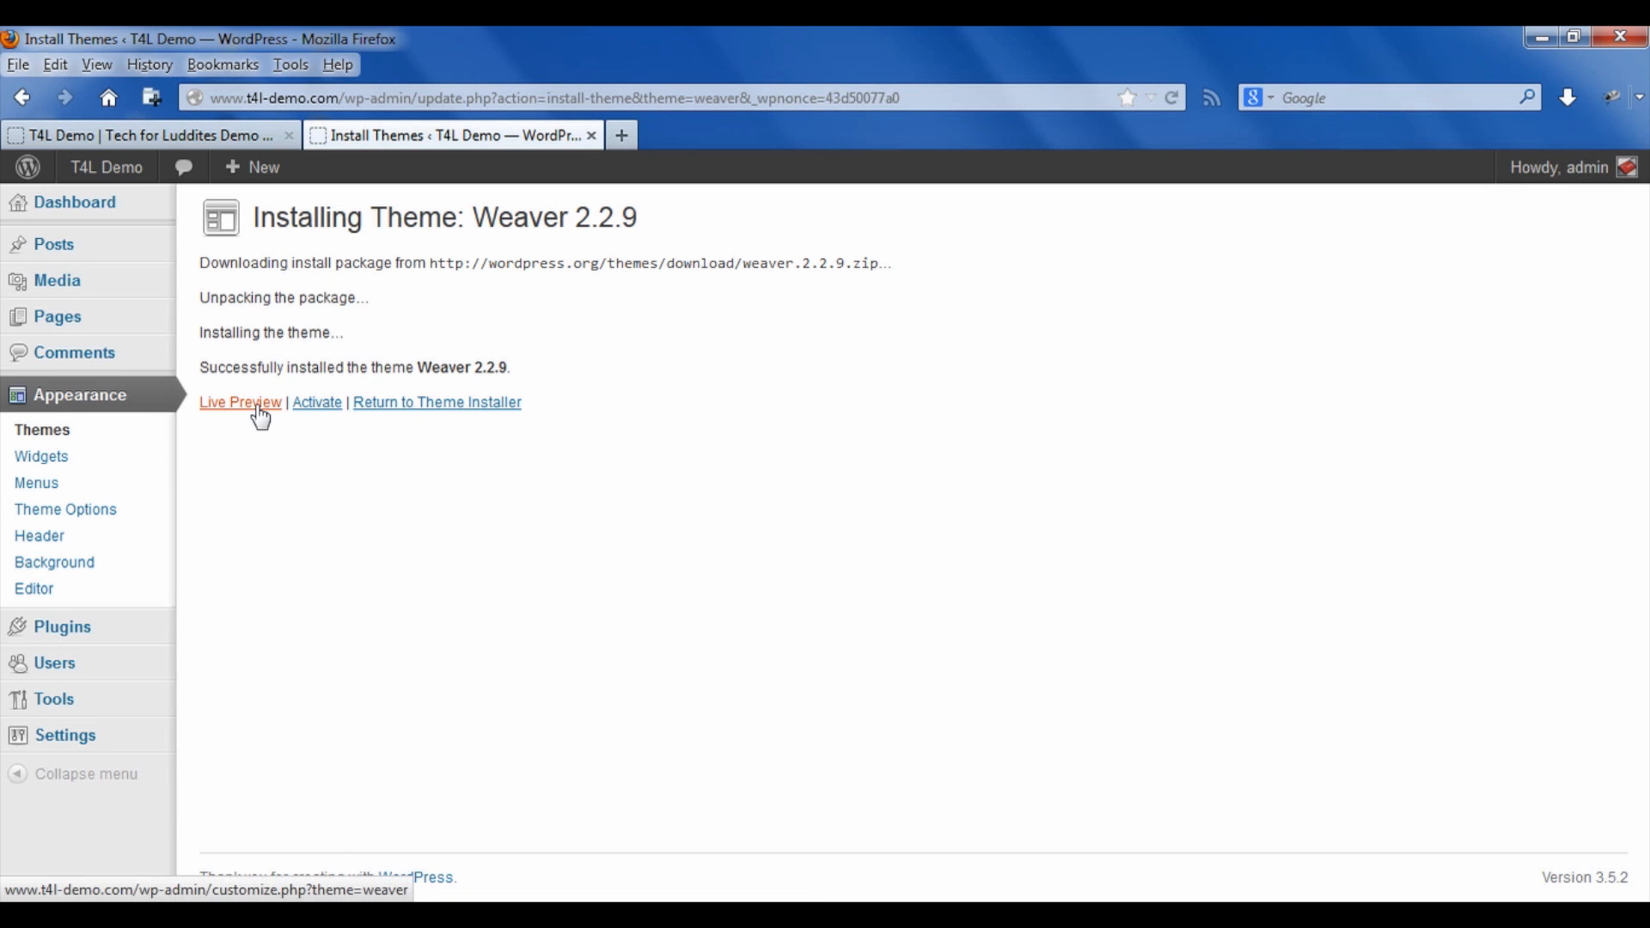
{"action": "mouse_move", "coordinate": [241, 402]}
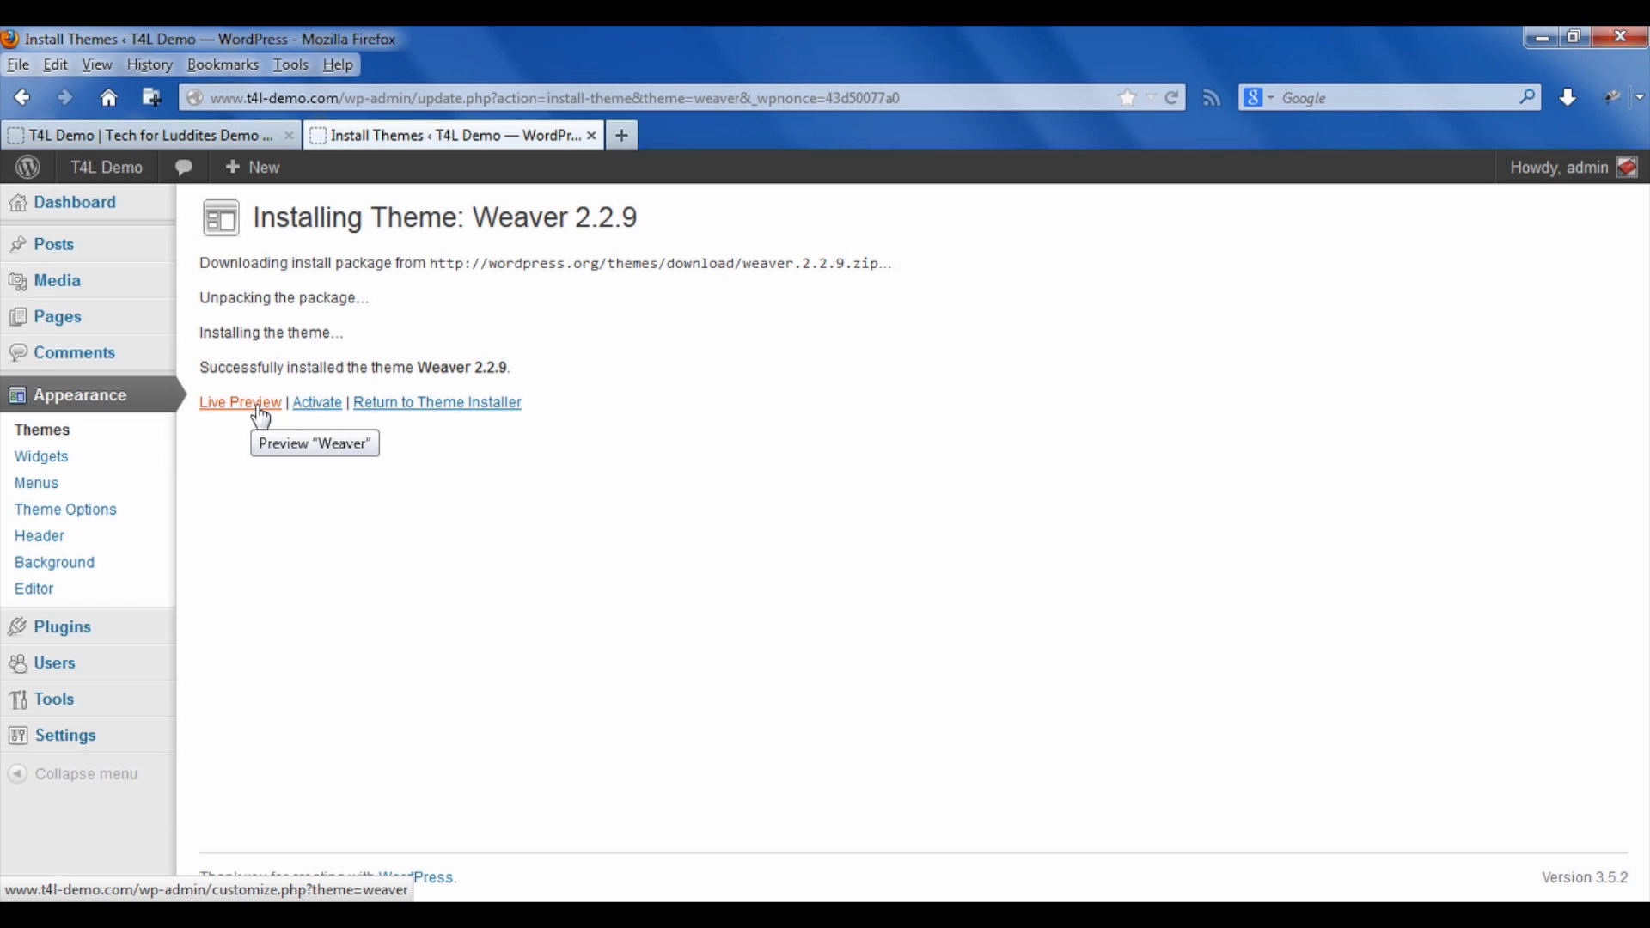
Request a live preview of the newly installed Weaver 2.2.9 theme
{"action": "left_click", "coordinate": [240, 402]}
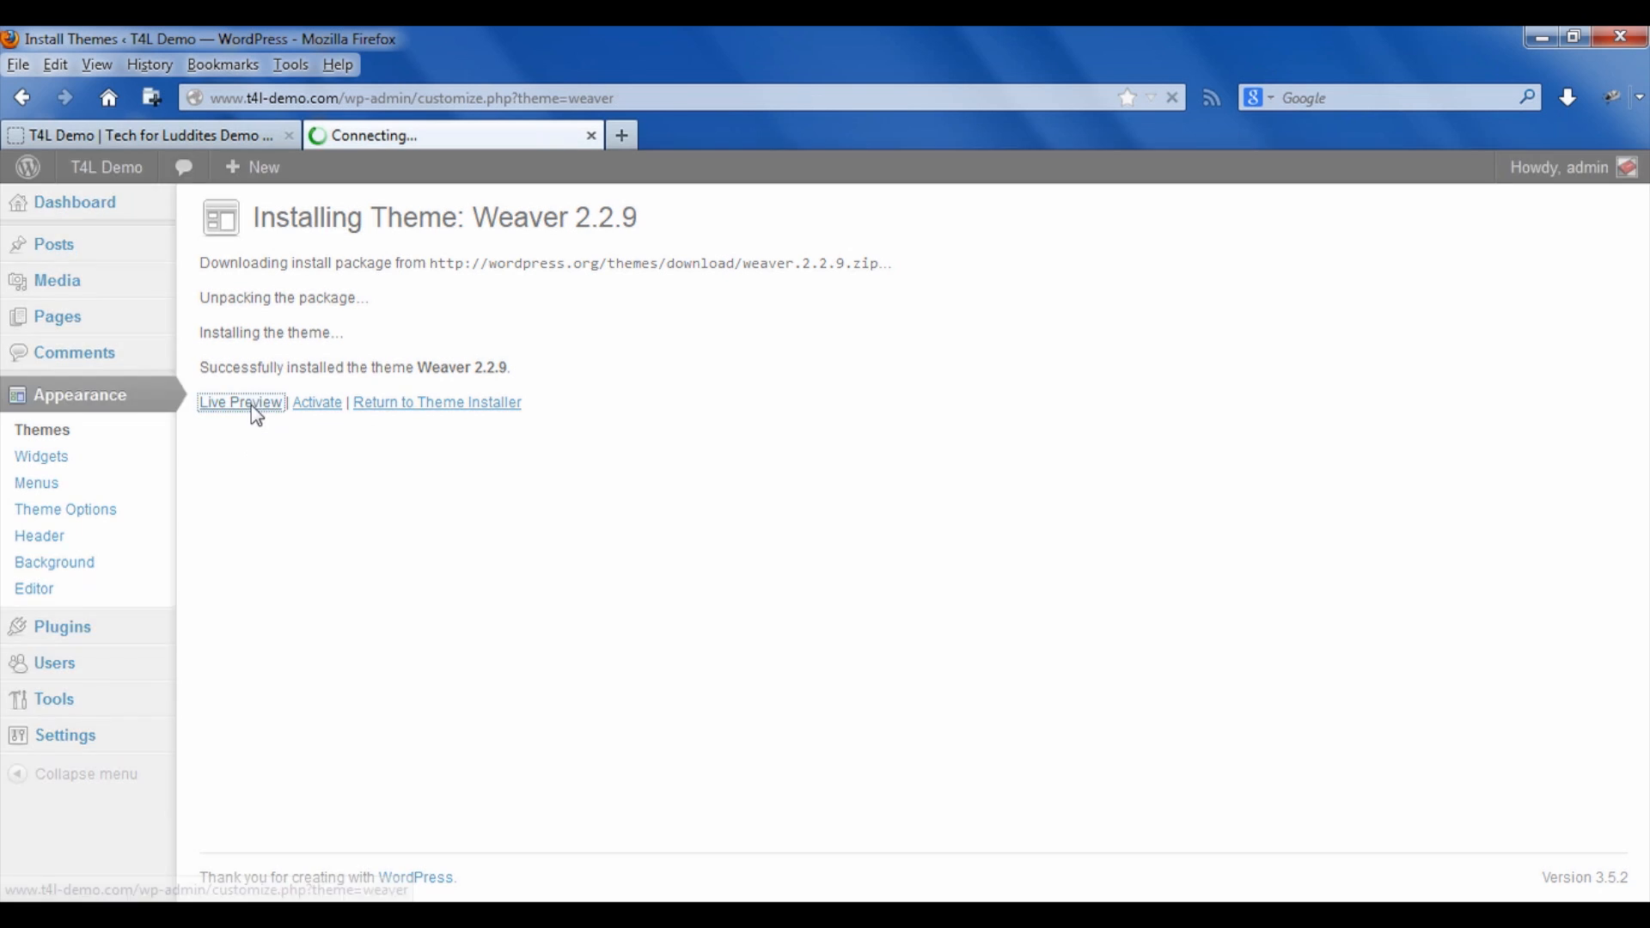
Review the T4L Demo site's own posts rendered in the still-unactivated Weaver theme
{"action": "left_click", "coordinate": [241, 402]}
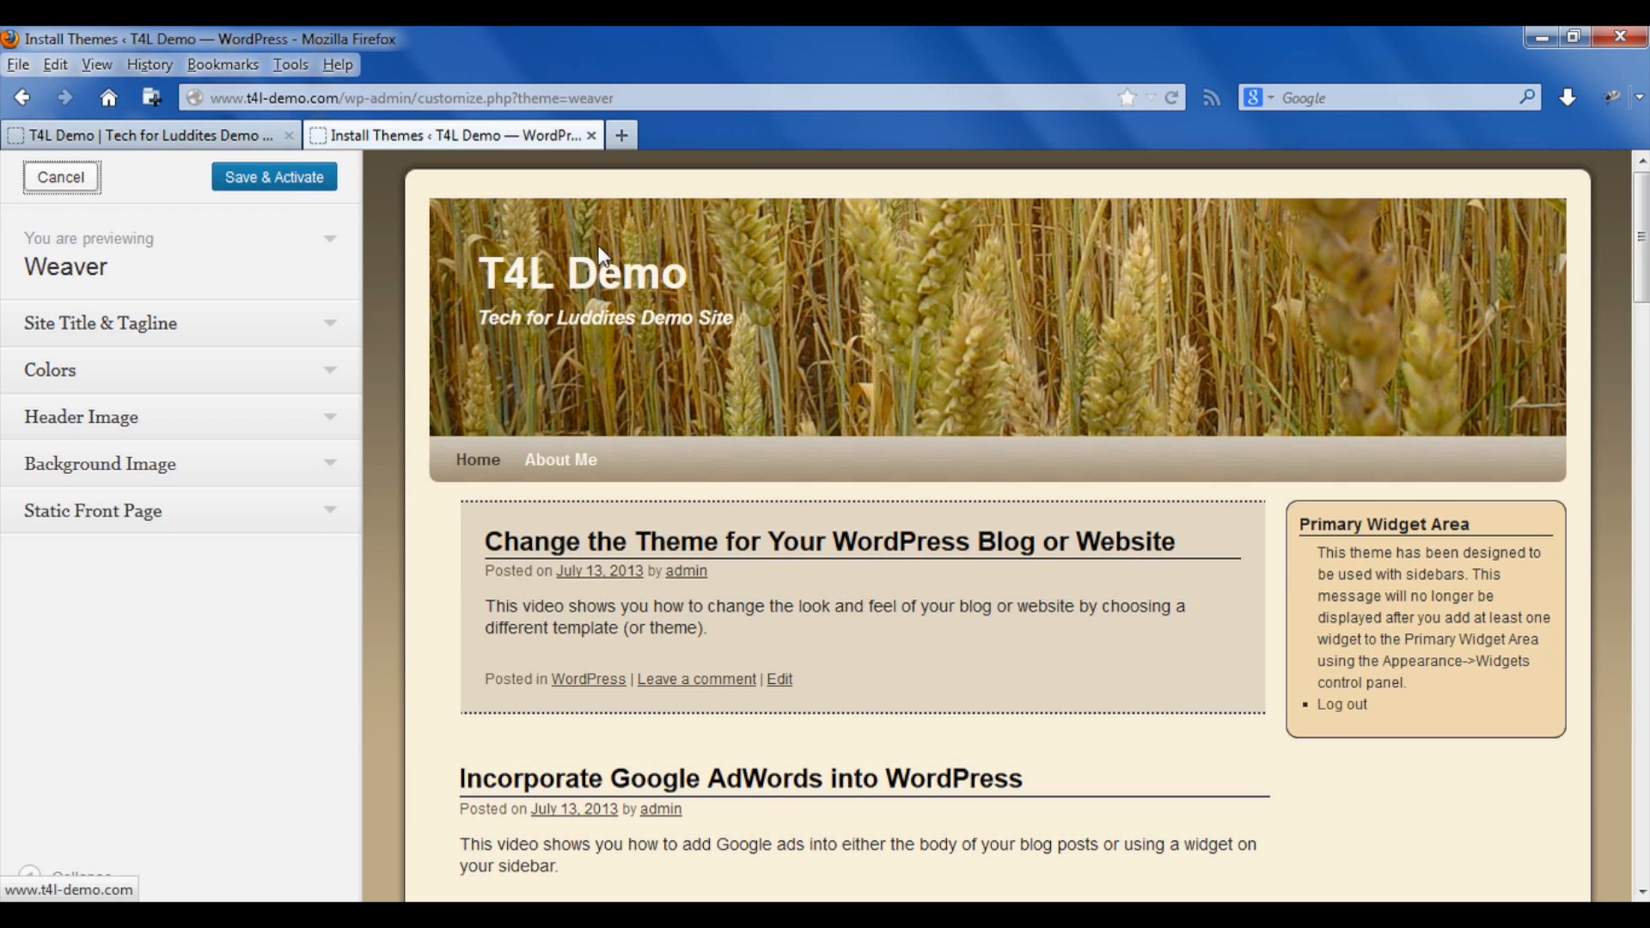
{"action": "mouse_move", "coordinate": [1632, 332]}
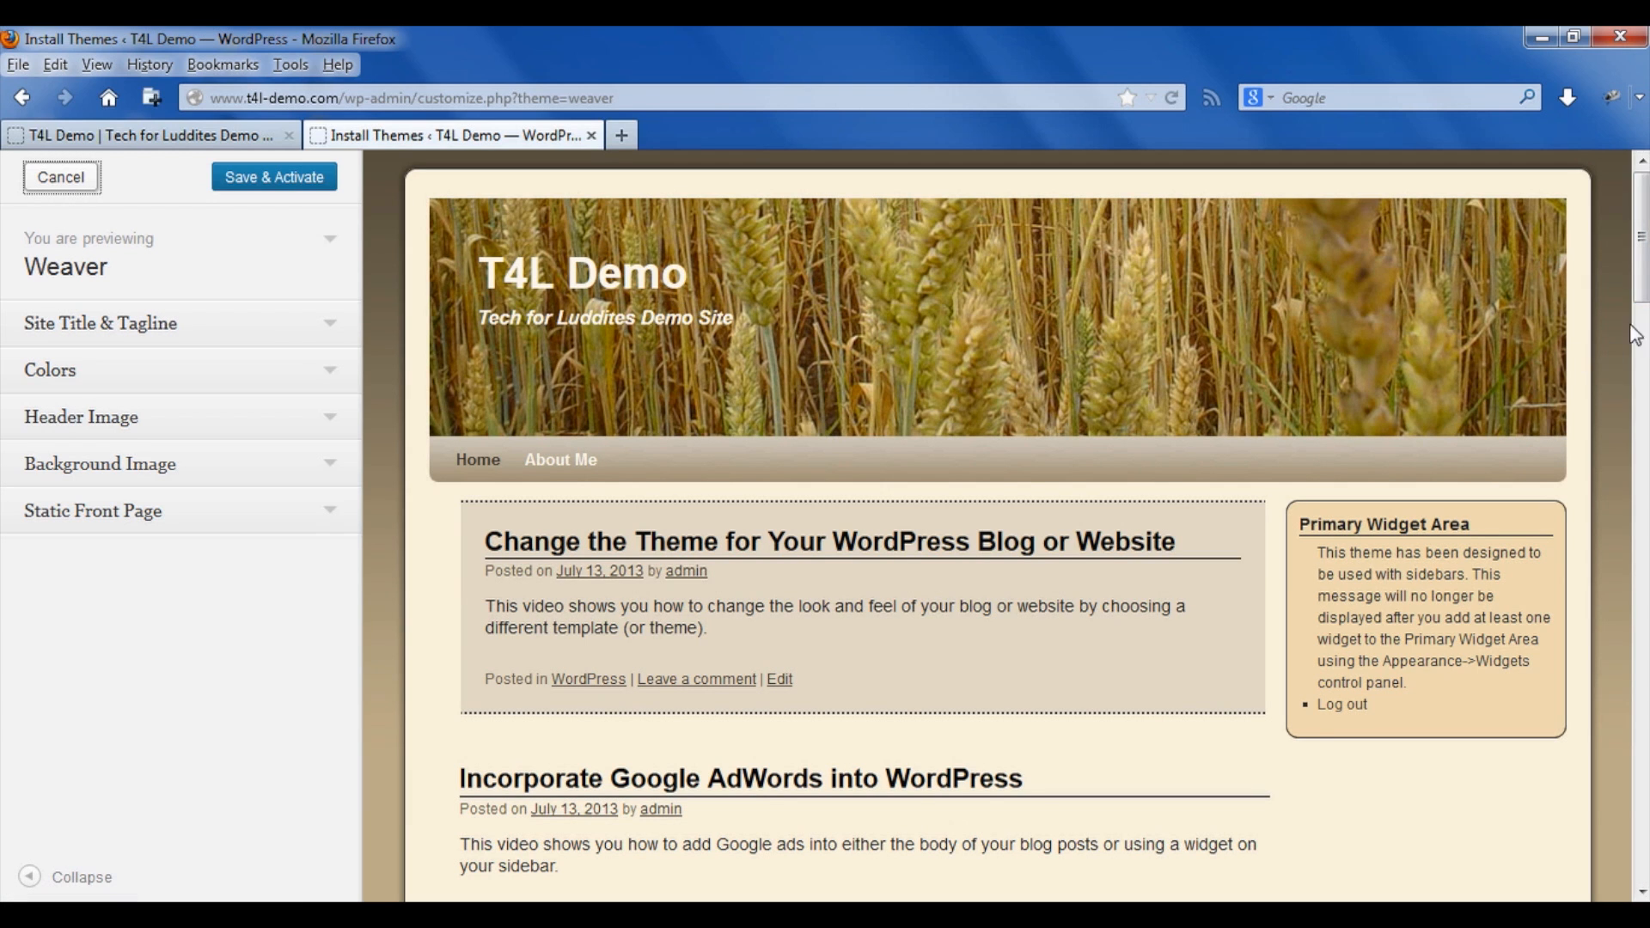
{"action": "scroll", "scroll_direction": "down", "scroll_amount": 3}
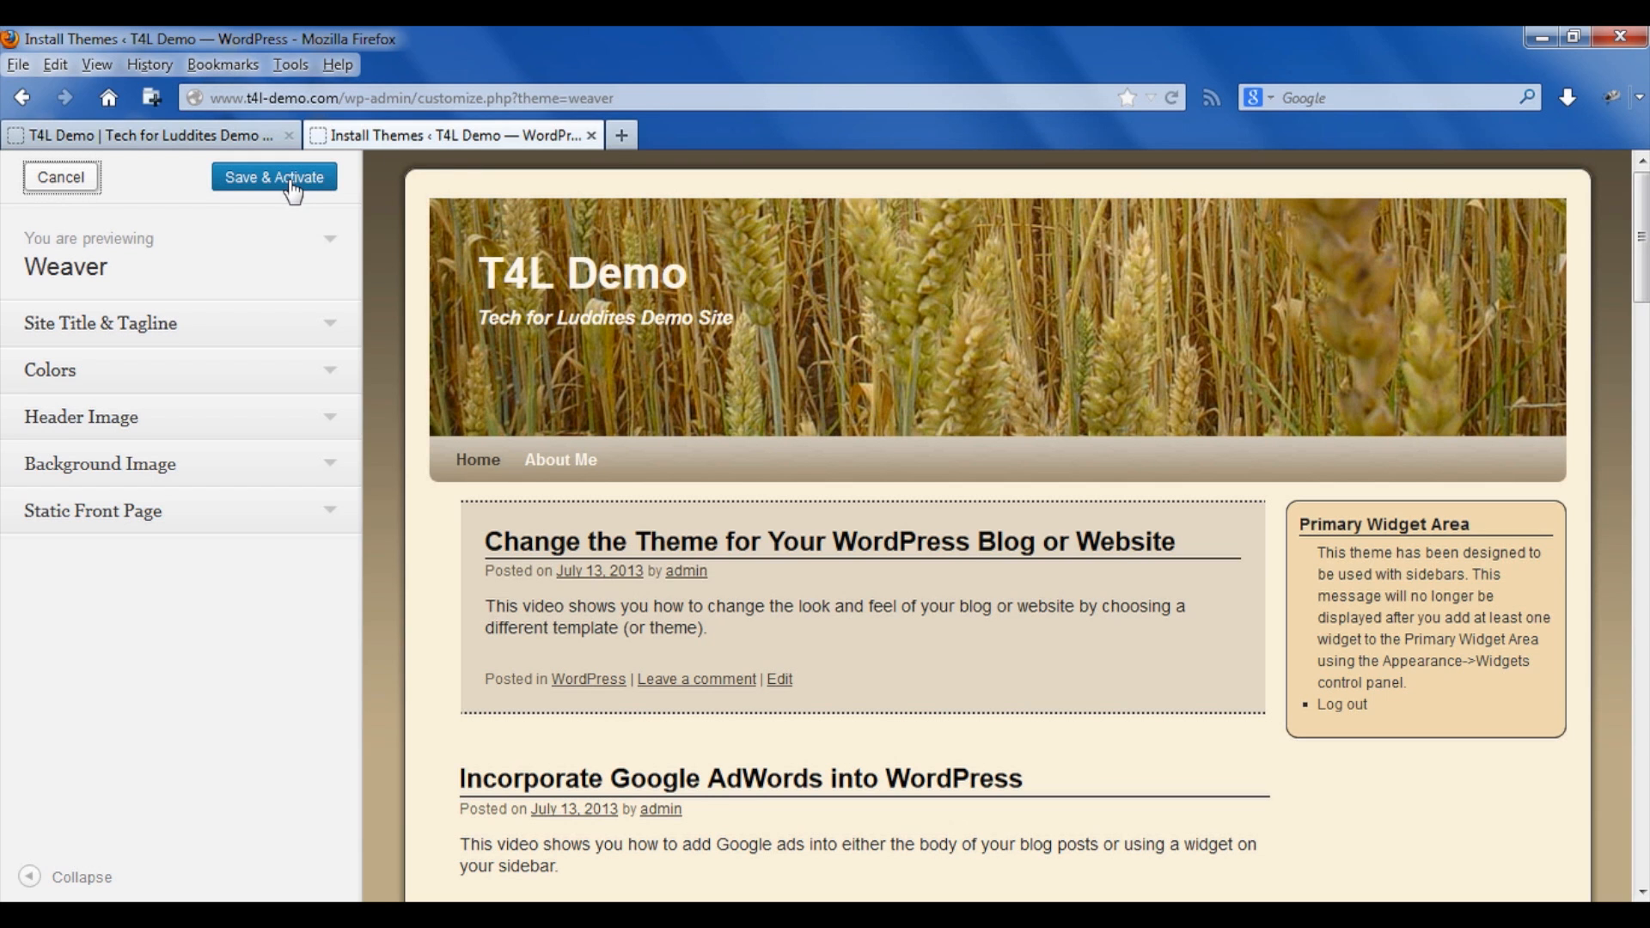
Save & Activate Weaver, then reload the public T4L Demo site showing the wheat-field header
{"action": "left_click", "coordinate": [274, 177]}
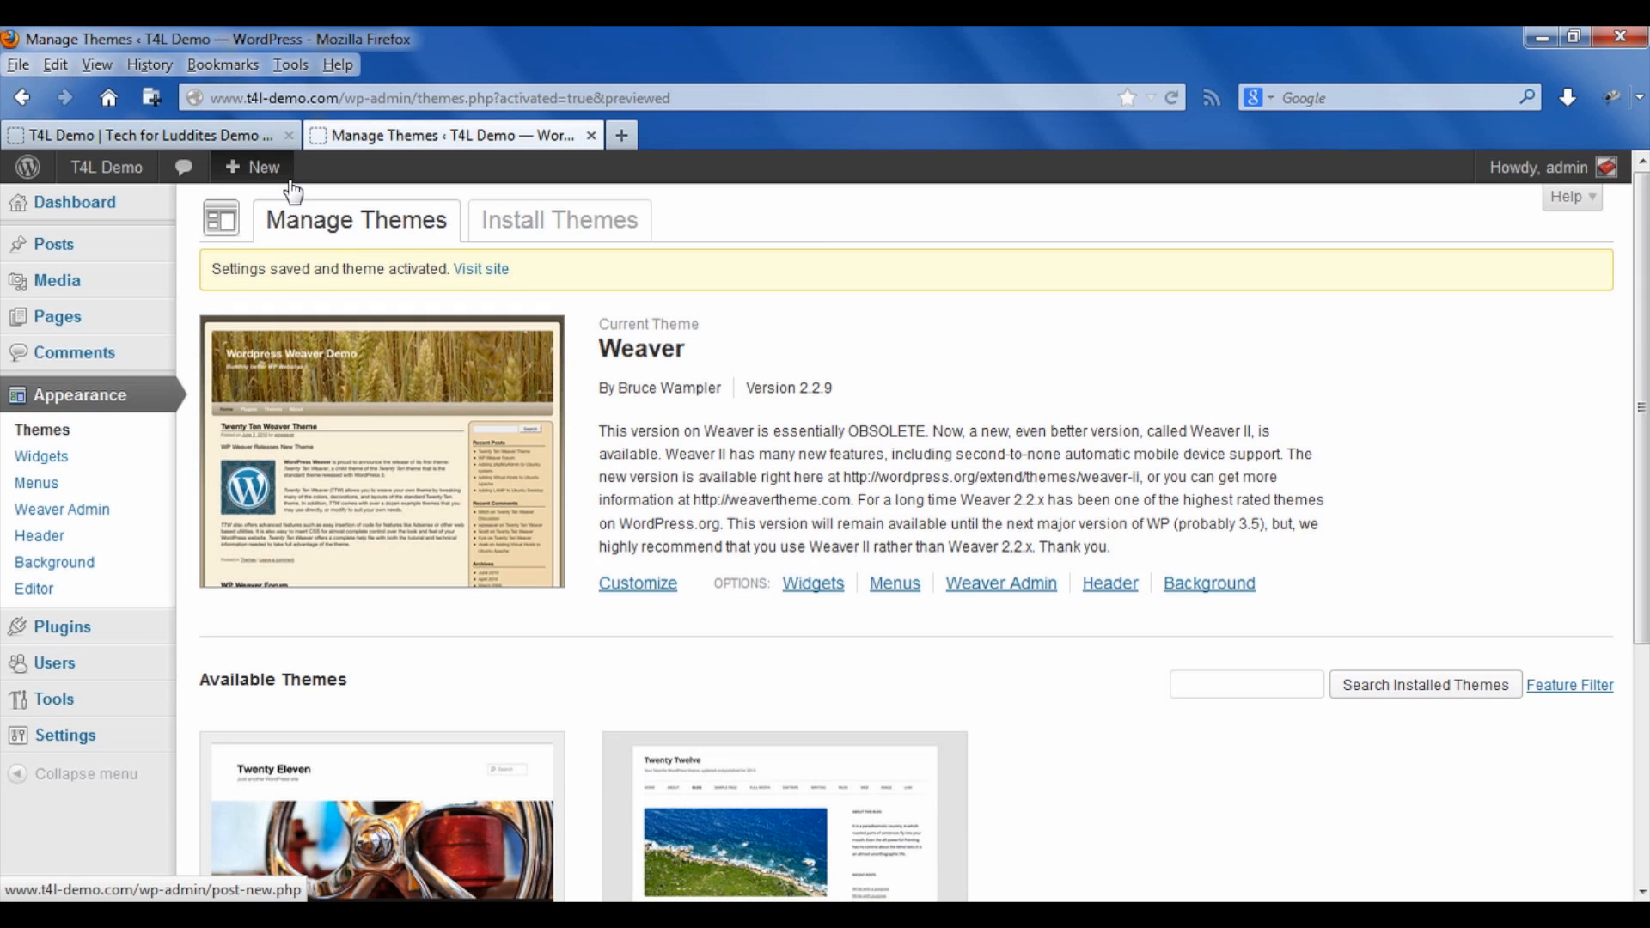
{"action": "mouse_move", "coordinate": [660, 371]}
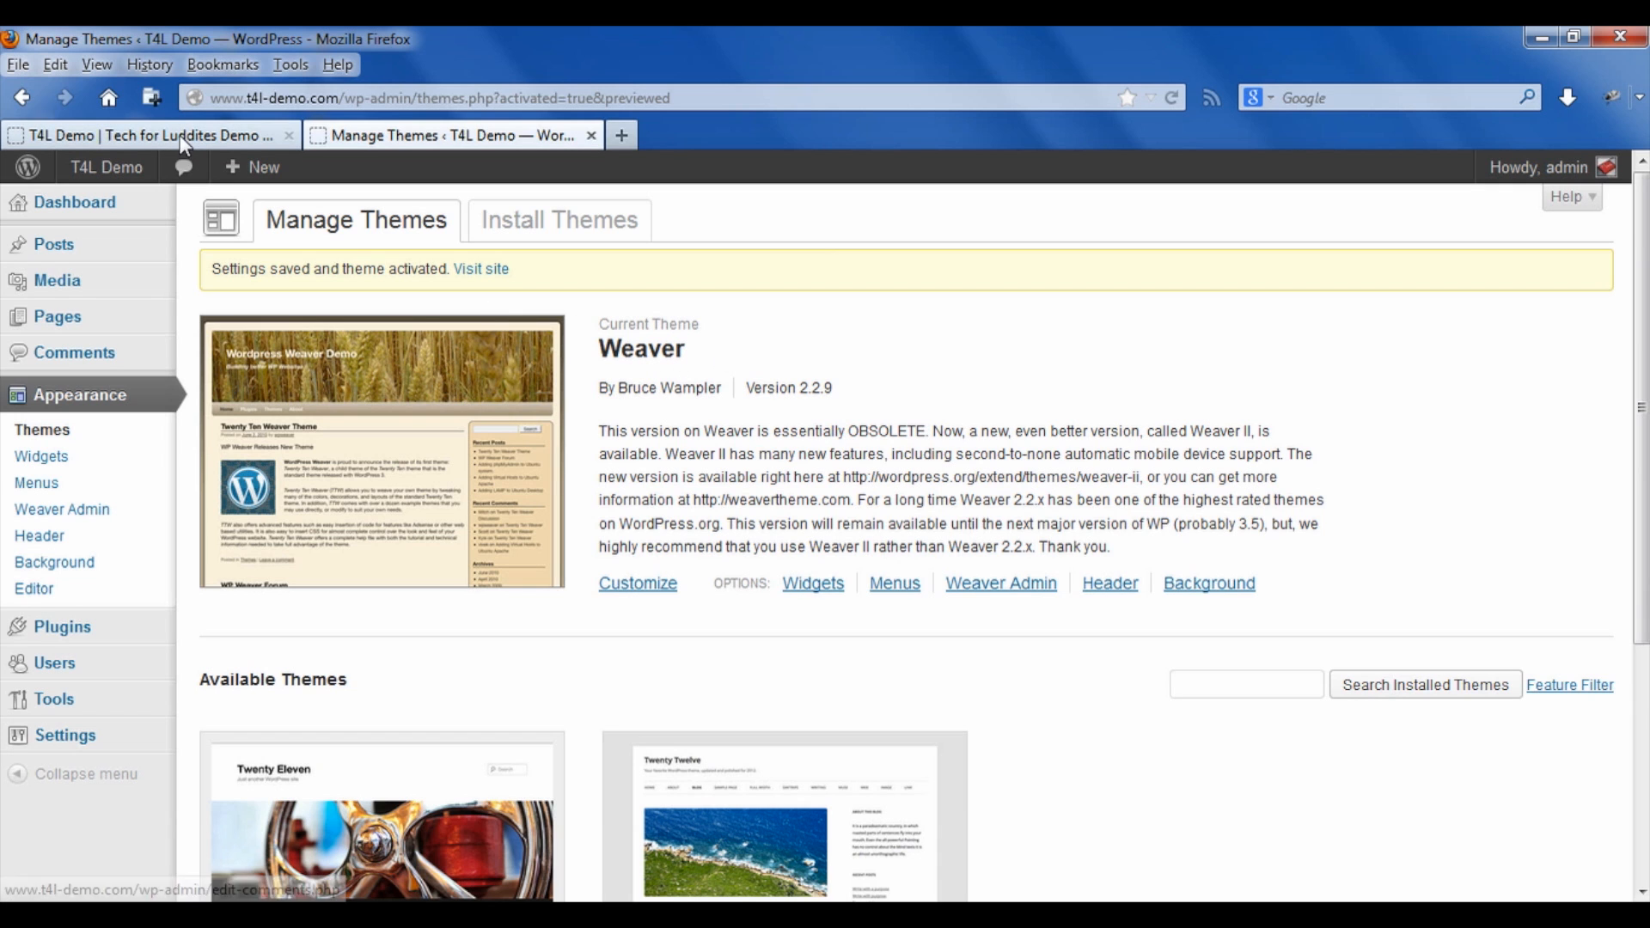
{"action": "left_click", "coordinate": [148, 134]}
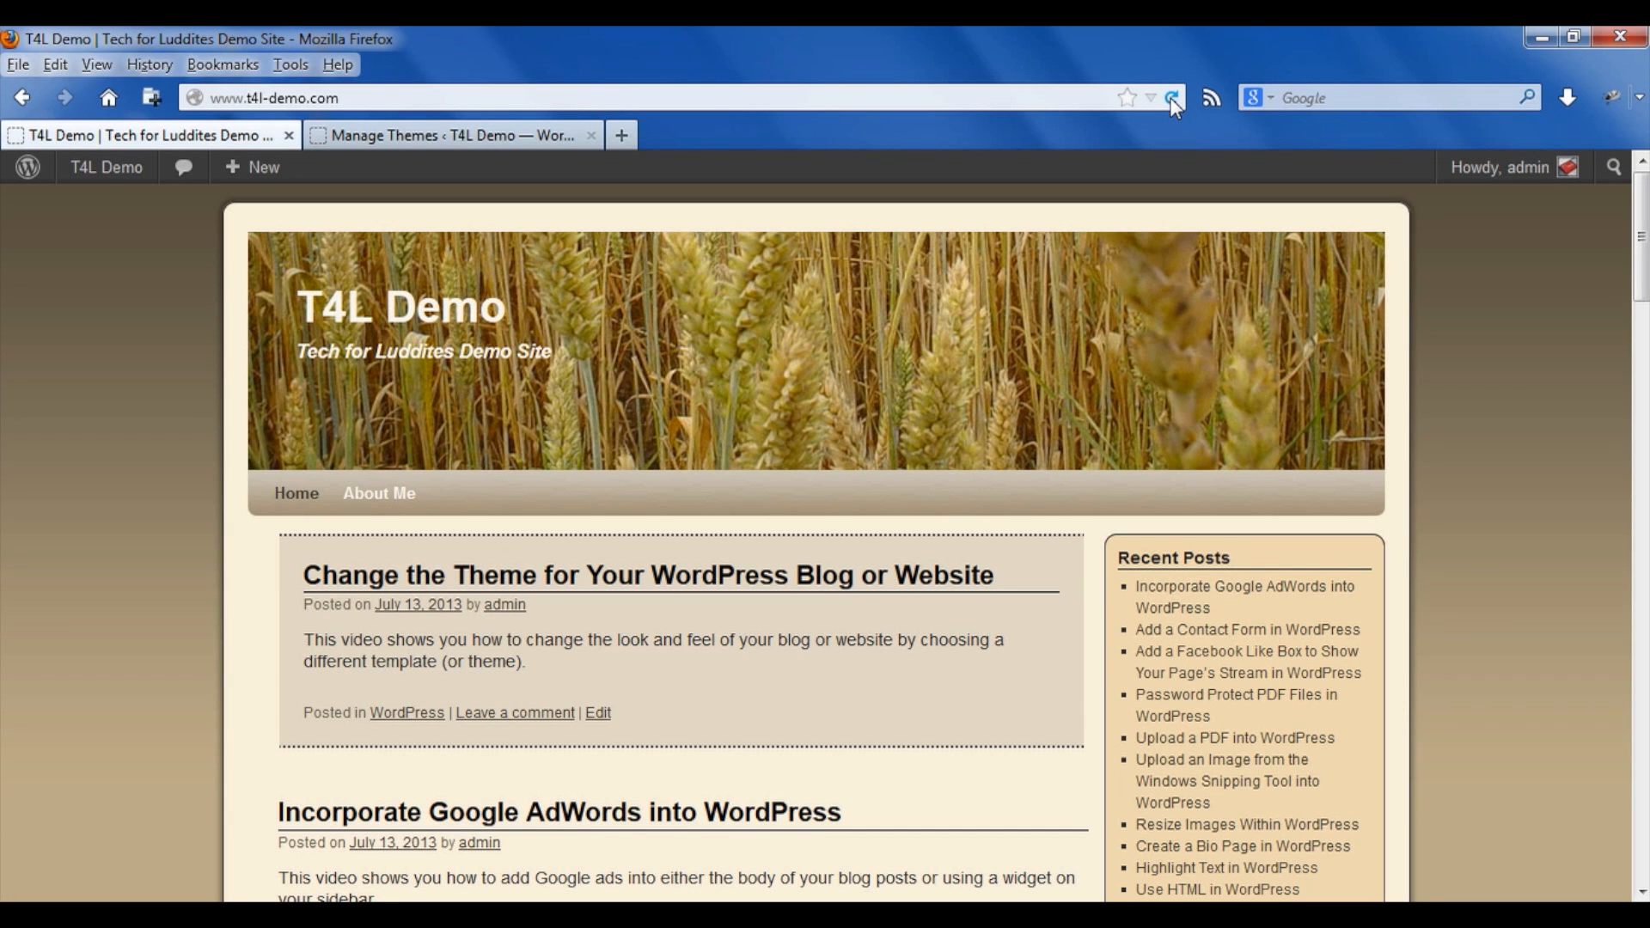
{"action": "left_click", "coordinate": [442, 134]}
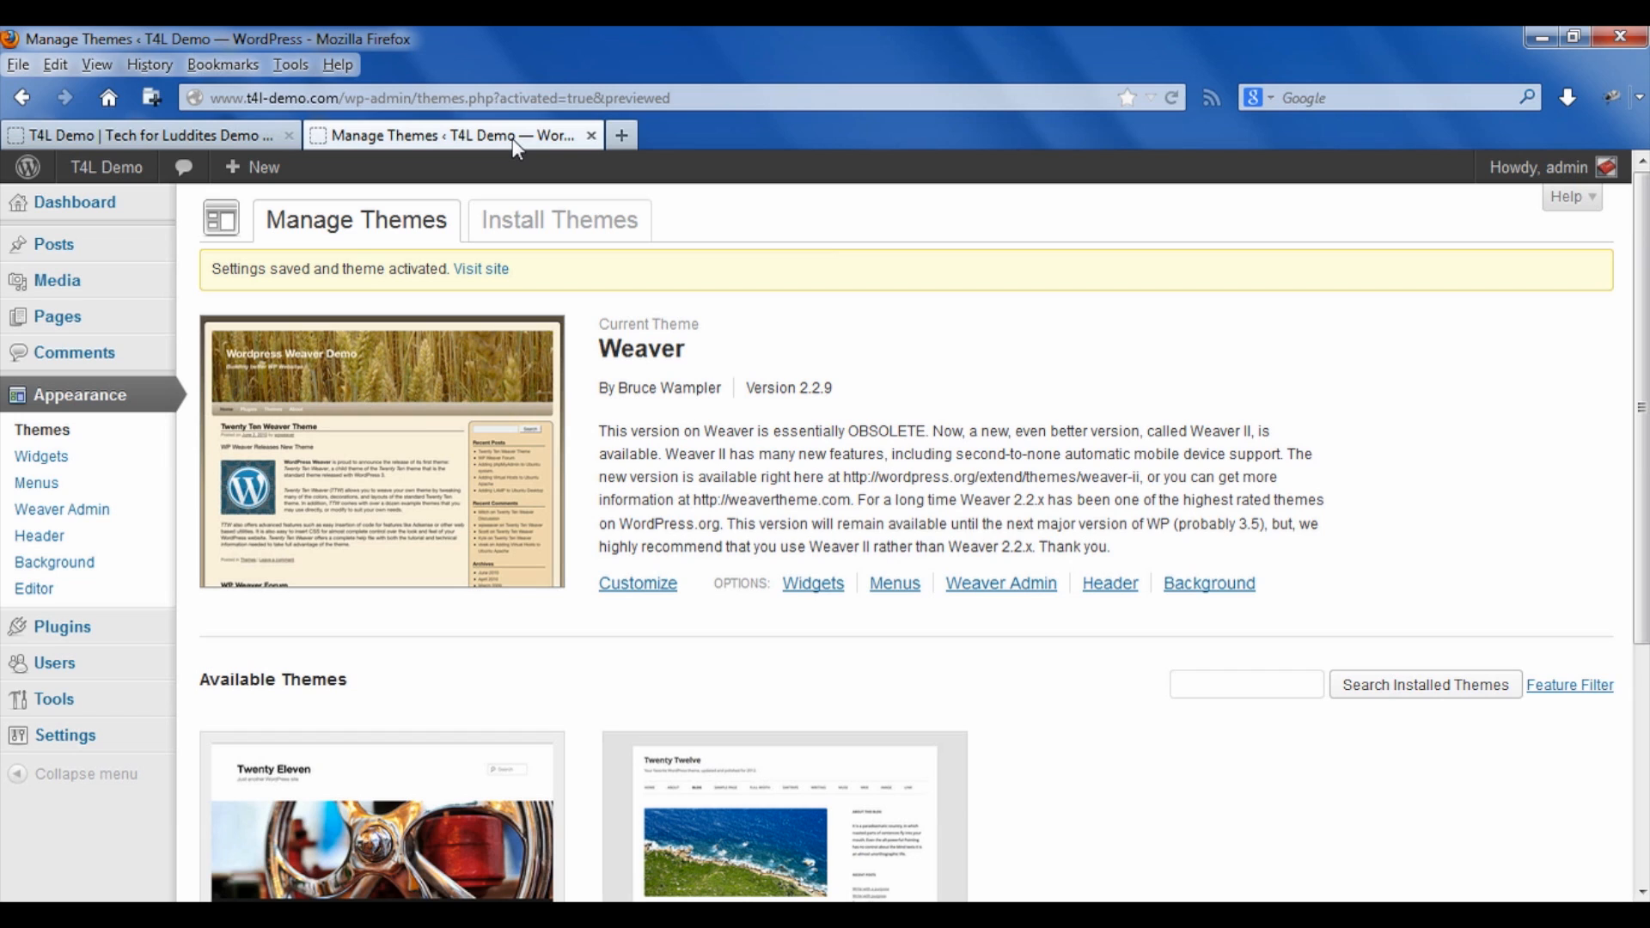
{"action": "mouse_move", "coordinate": [894, 582]}
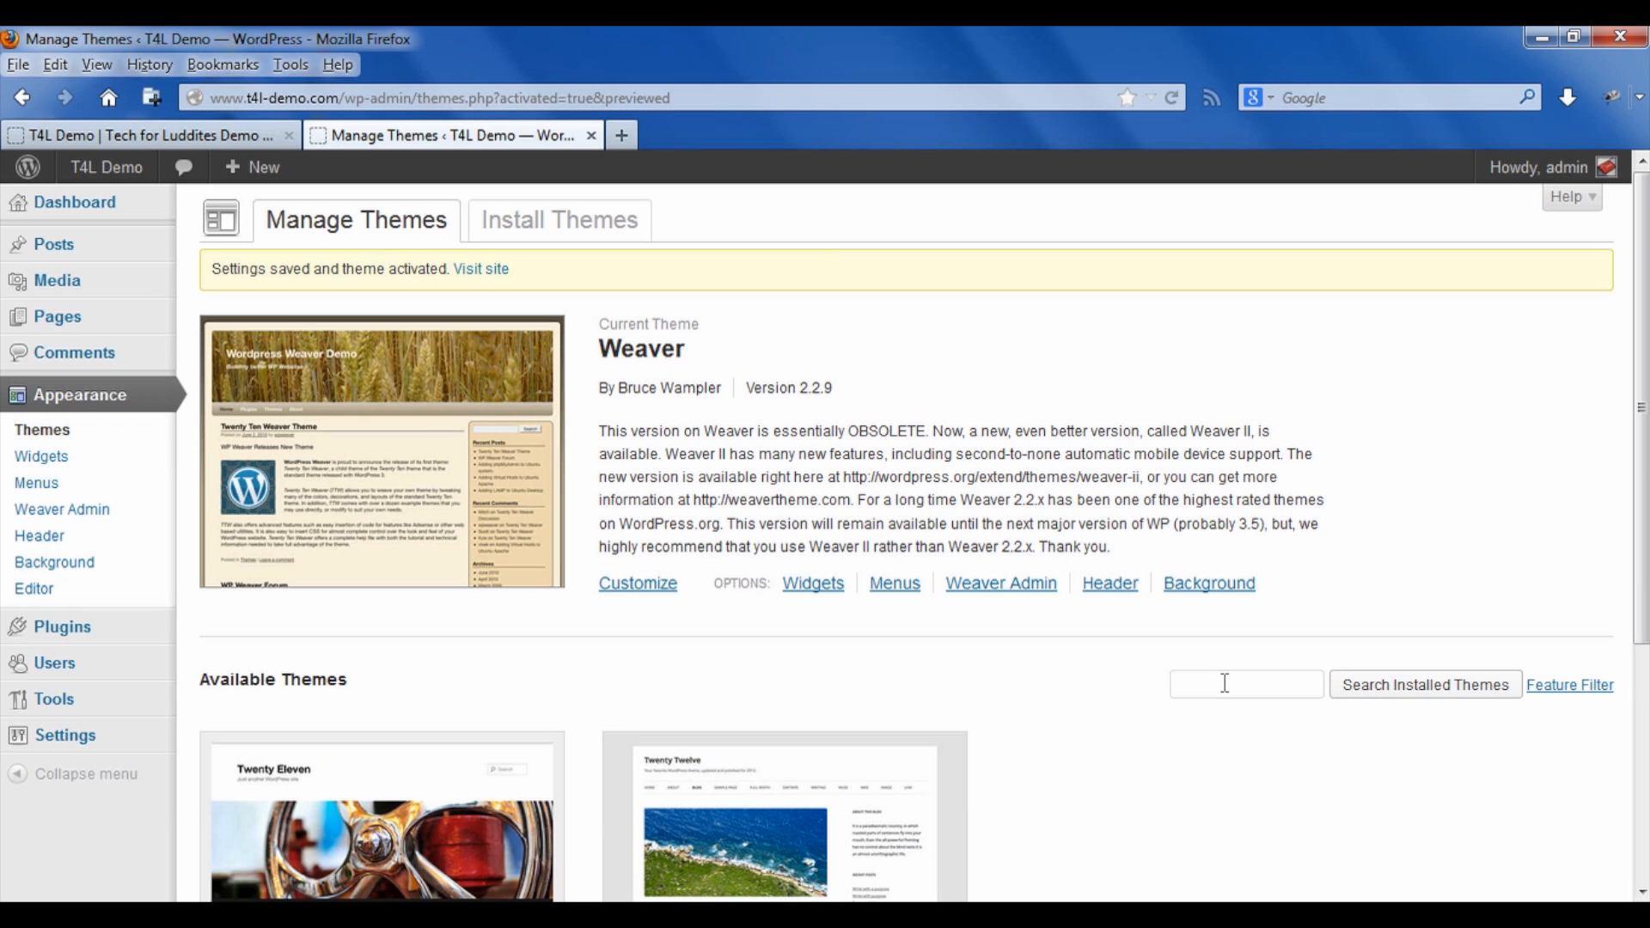
{"action": "scroll", "scroll_direction": "down", "scroll_amount": 3}
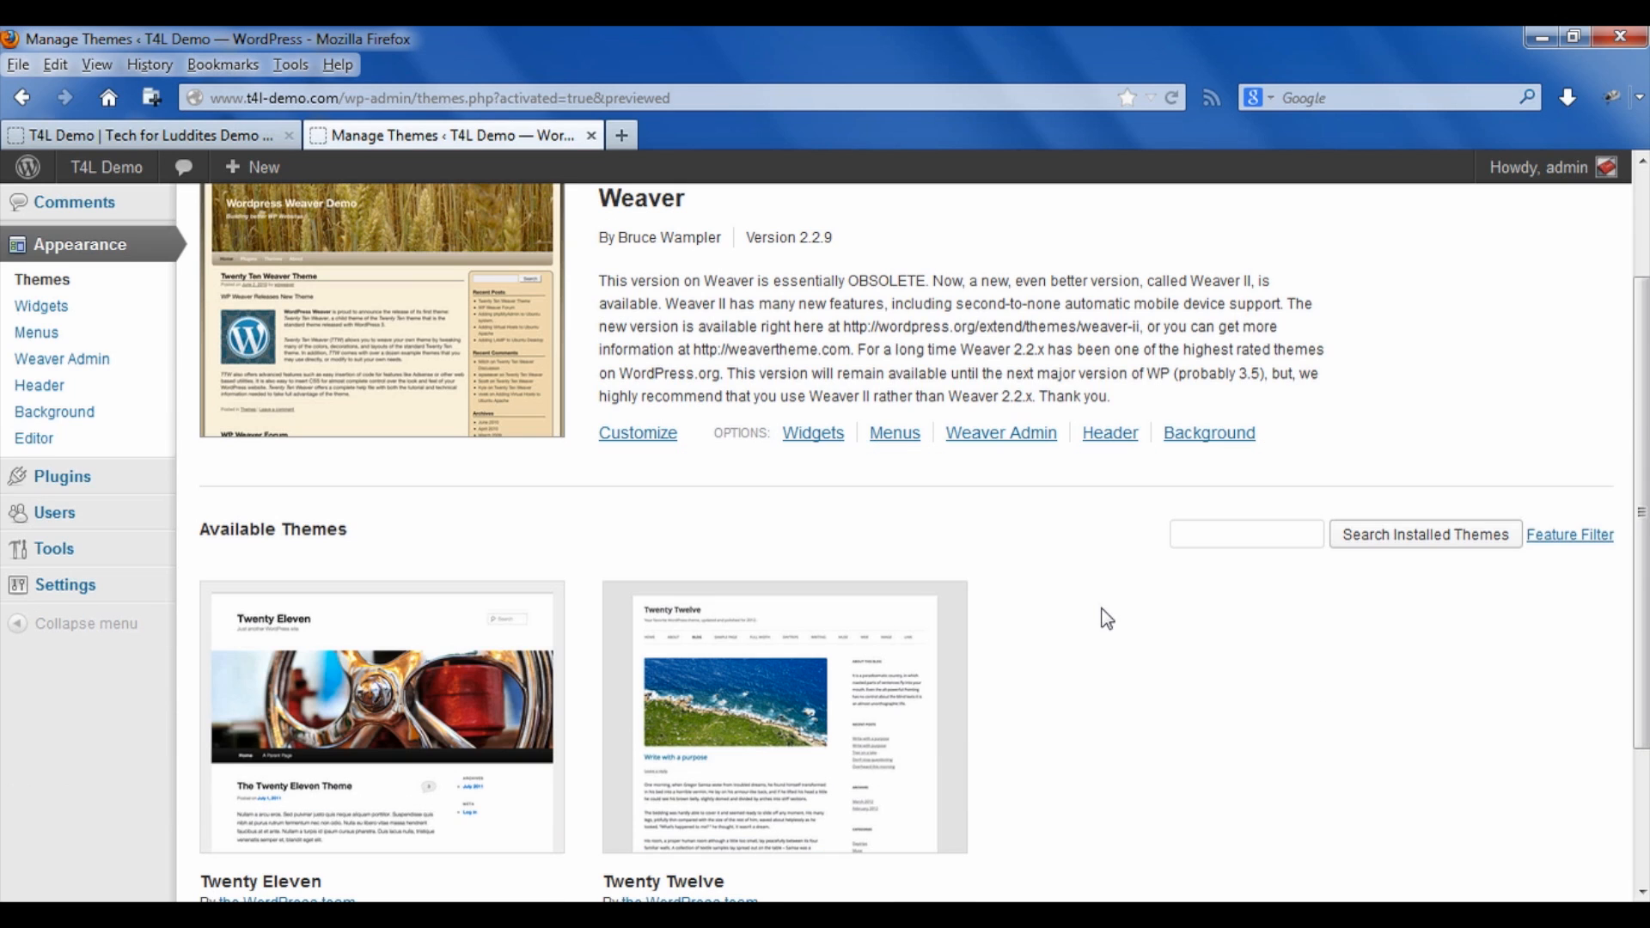